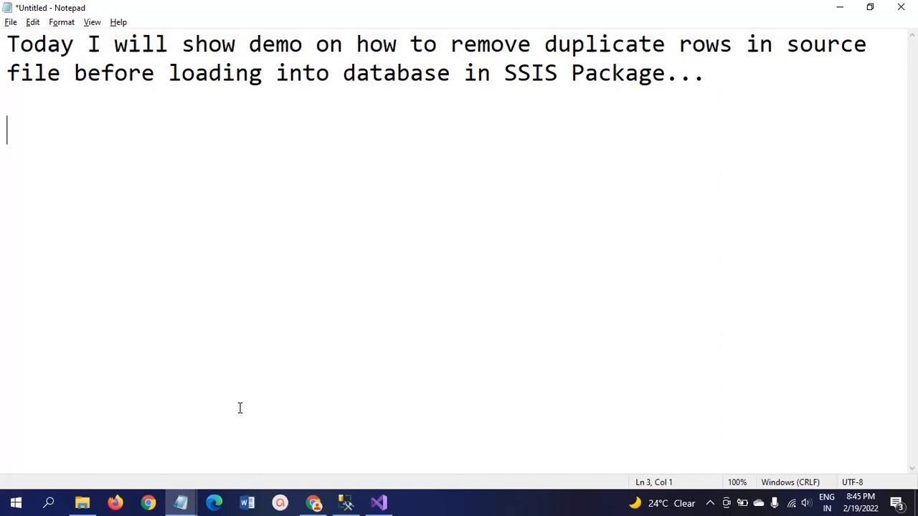
{"action": "mouse_move", "coordinate": [181, 502]}
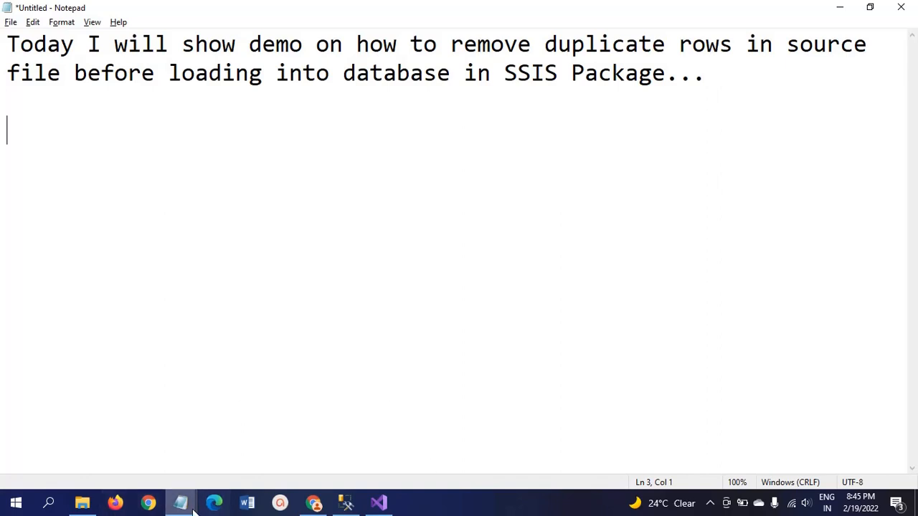
- Show City.txt in Notepad with its duplicate Babu, Pune and Adam, Texas rows
{"action": "left_click", "coordinate": [179, 502]}
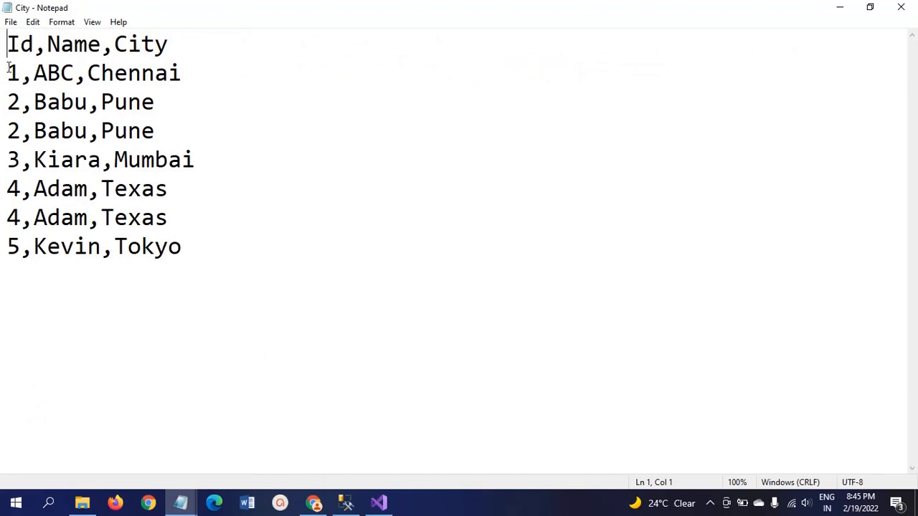
{"action": "mouse_move", "coordinate": [7, 72]}
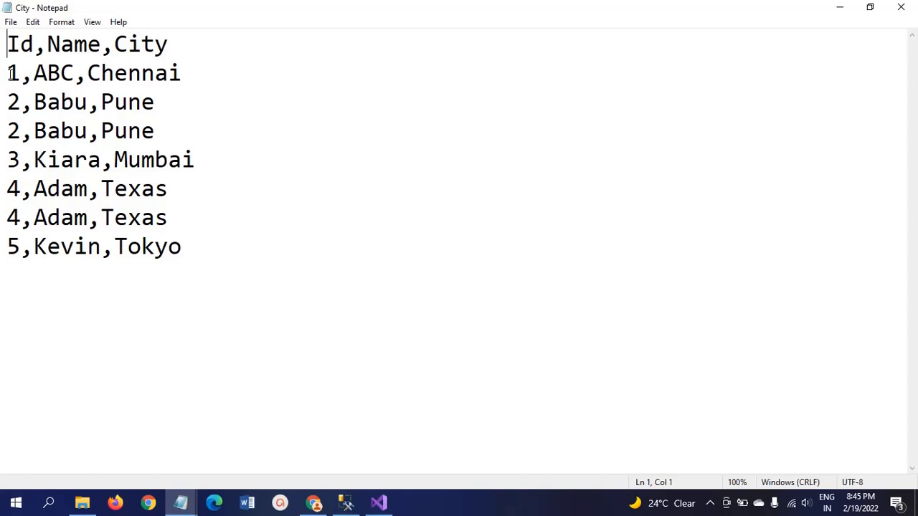
{"action": "mouse_move", "coordinate": [210, 67]}
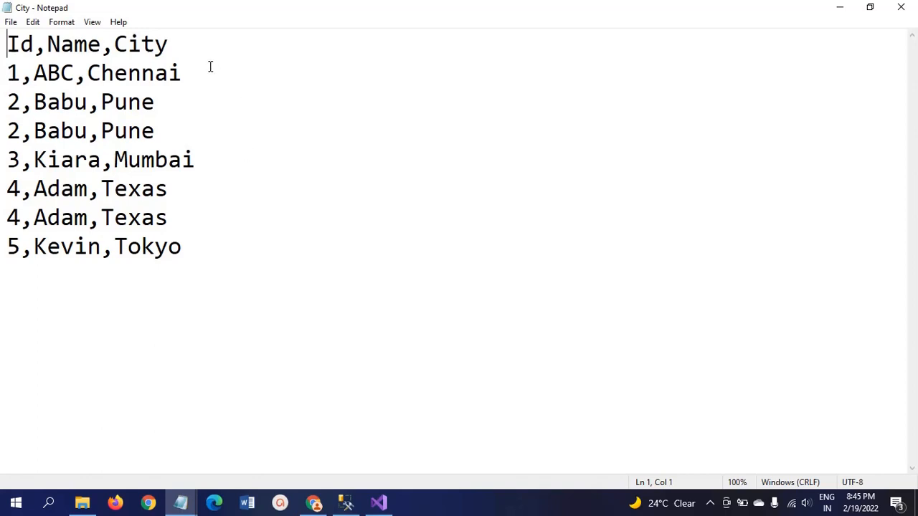
{"action": "mouse_move", "coordinate": [298, 120]}
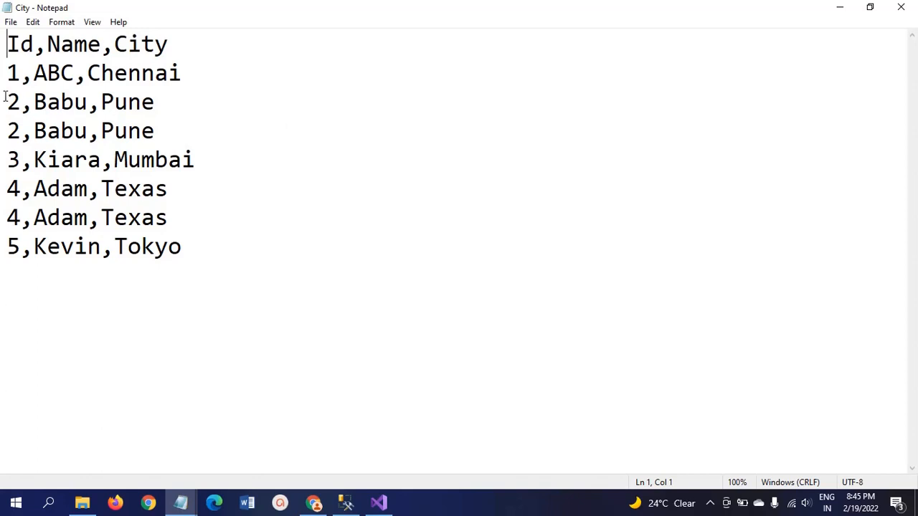
{"action": "right_click", "coordinate": [14, 102]}
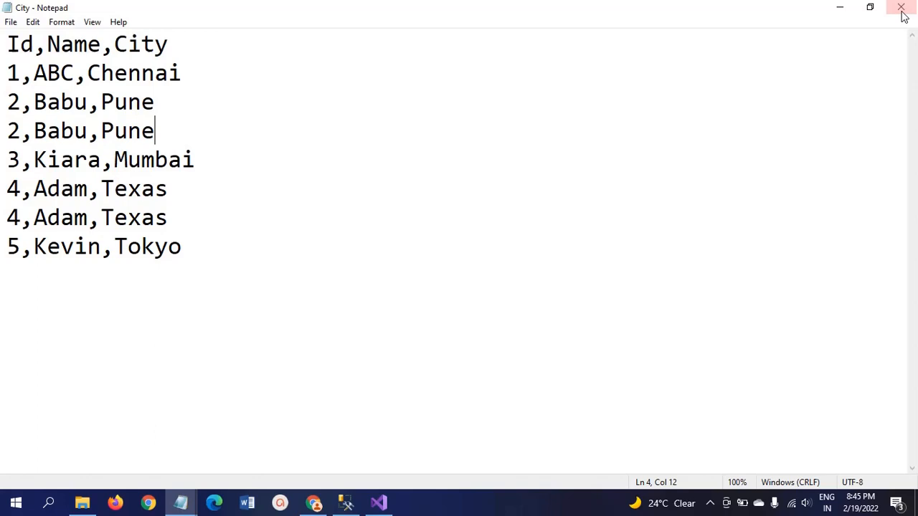
{"action": "mouse_move", "coordinate": [49, 502]}
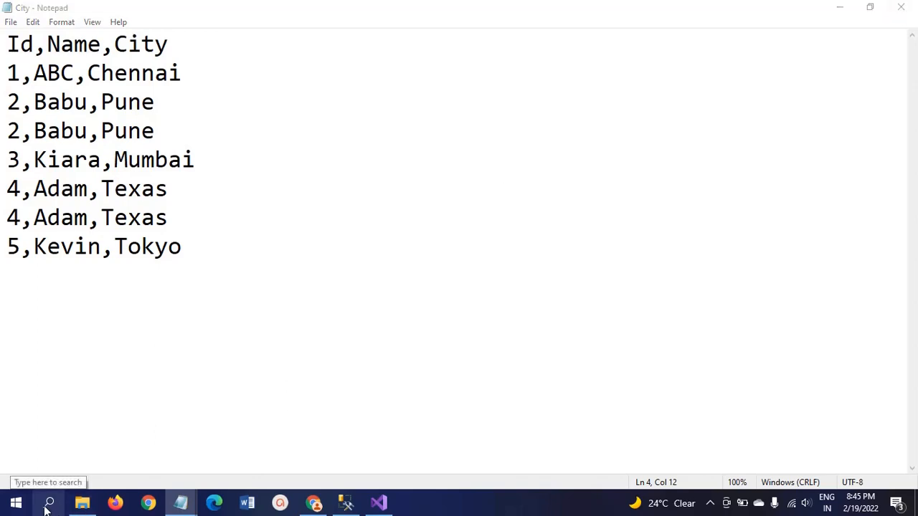
- Launch Excel, dismiss the Activation Wizard and display the Data tab commands
{"action": "left_click", "coordinate": [49, 502]}
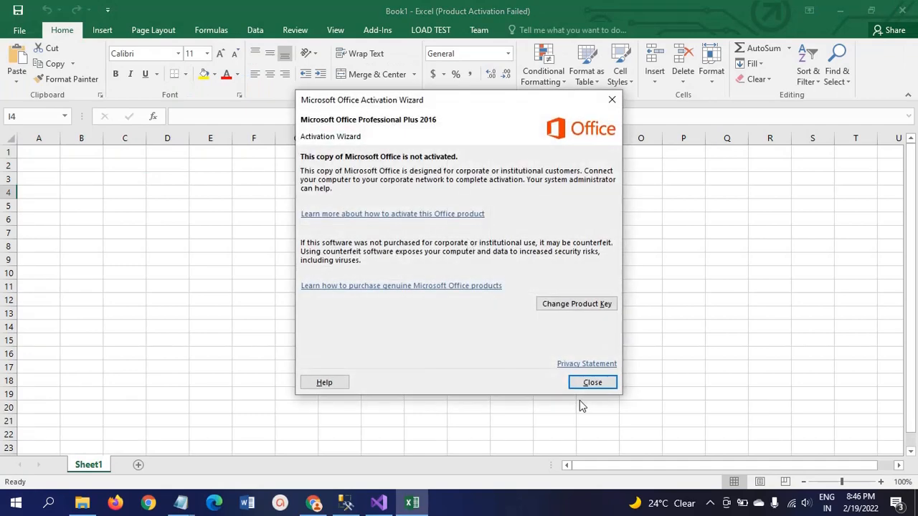
{"action": "left_click", "coordinate": [592, 381]}
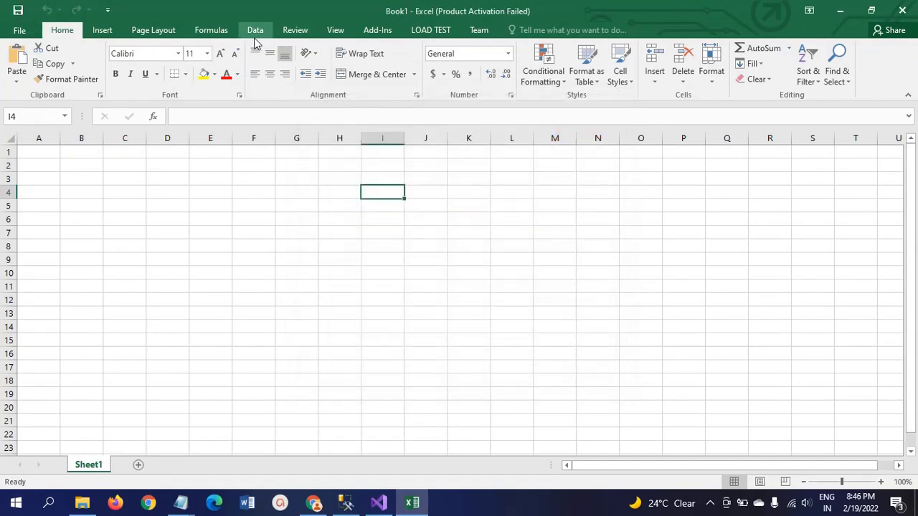
{"action": "left_click", "coordinate": [255, 29]}
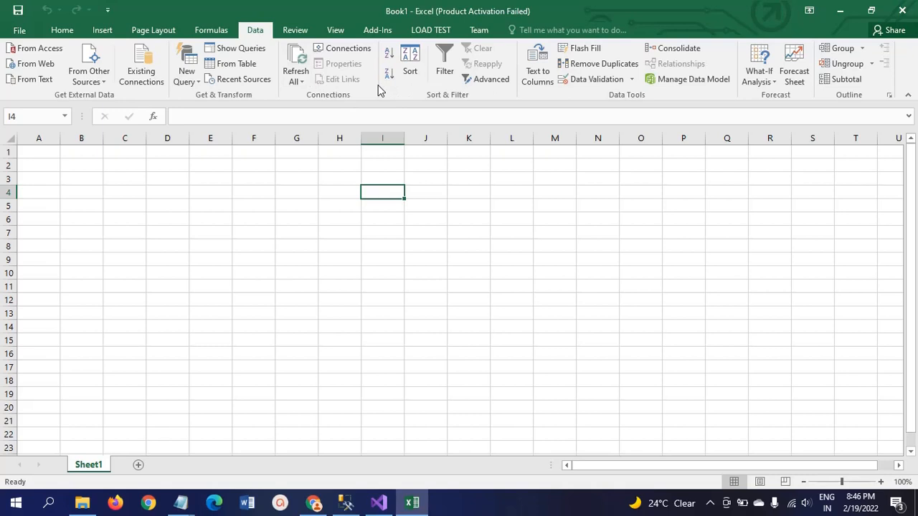
{"action": "left_click", "coordinate": [490, 79]}
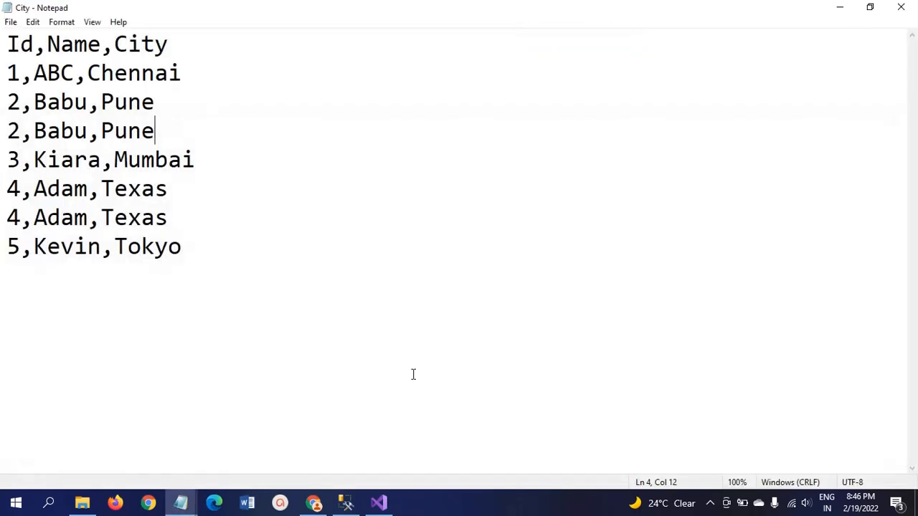
{"action": "mouse_move", "coordinate": [344, 431]}
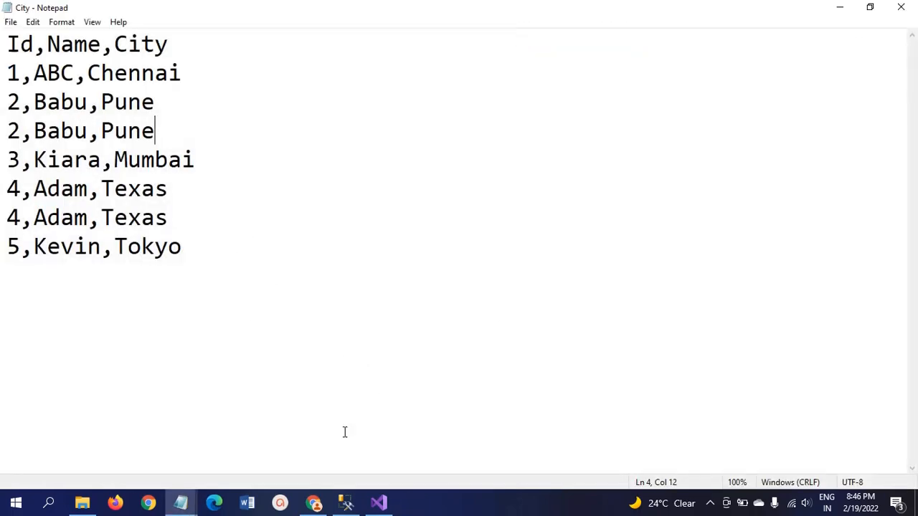
{"action": "mouse_move", "coordinate": [378, 502]}
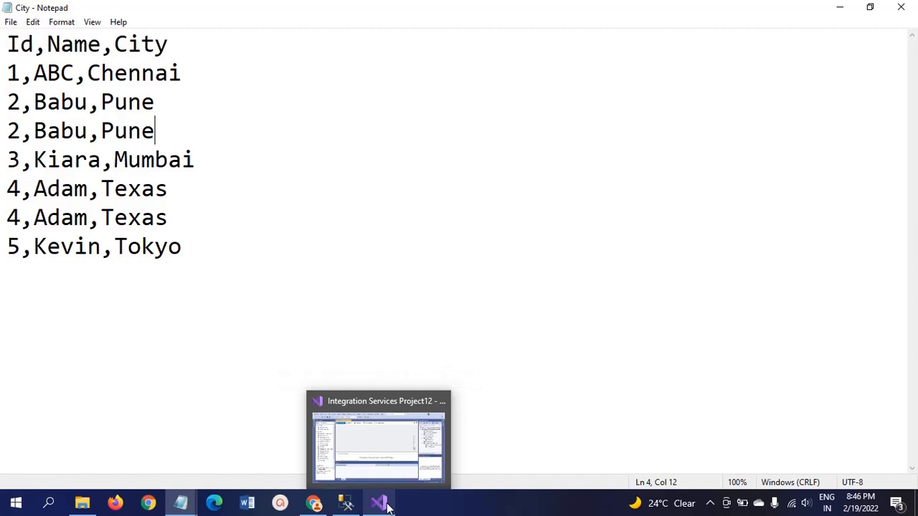
{"action": "left_click", "coordinate": [238, 159]}
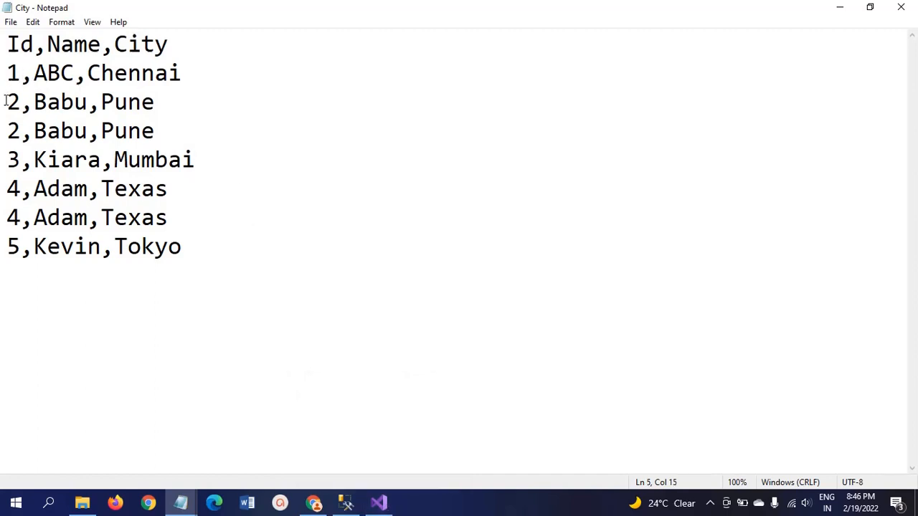
{"action": "left_click", "coordinate": [7, 101]}
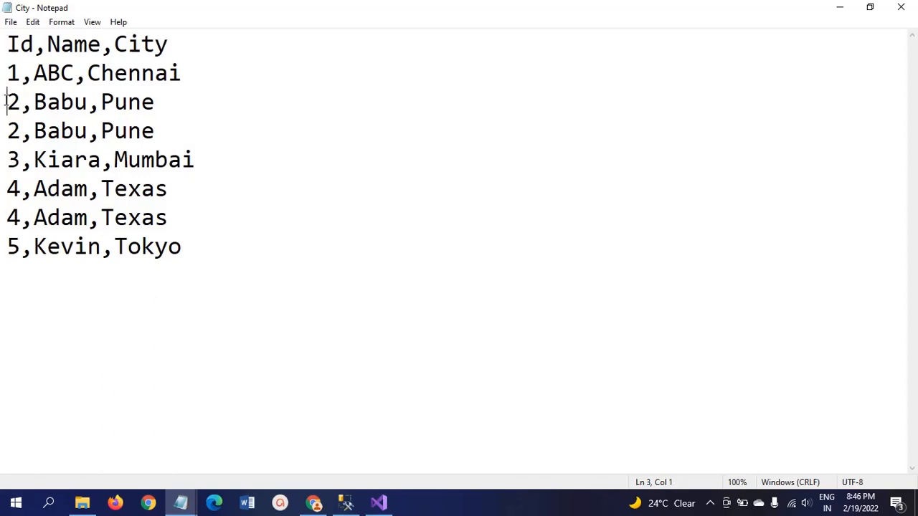
{"action": "triple_click", "coordinate": [79, 101]}
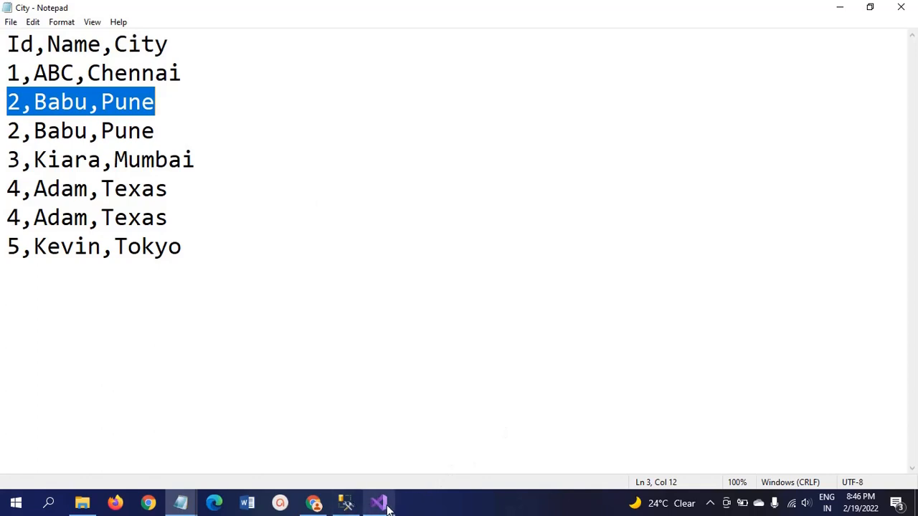
- Add a Flat File Source from the SSIS Toolbox to the top of the Data Flow canvas
{"action": "left_click", "coordinate": [378, 502]}
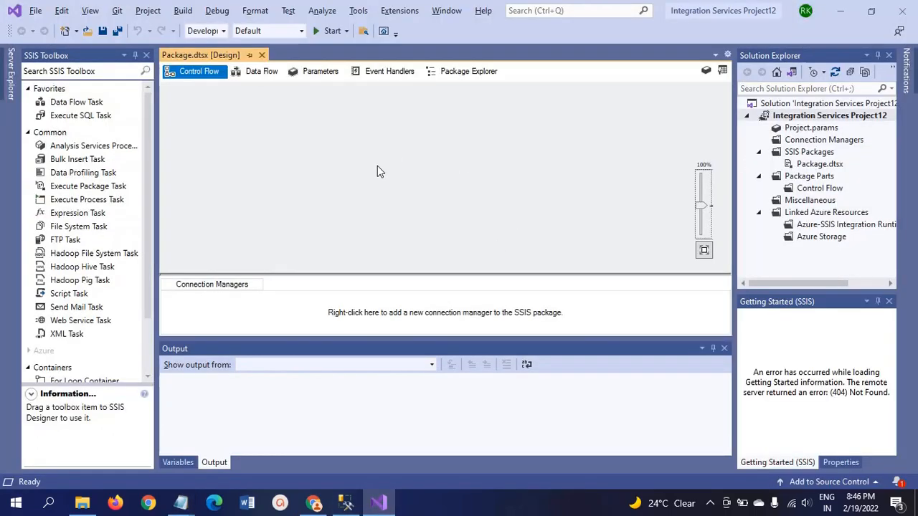
{"action": "mouse_move", "coordinate": [183, 95]}
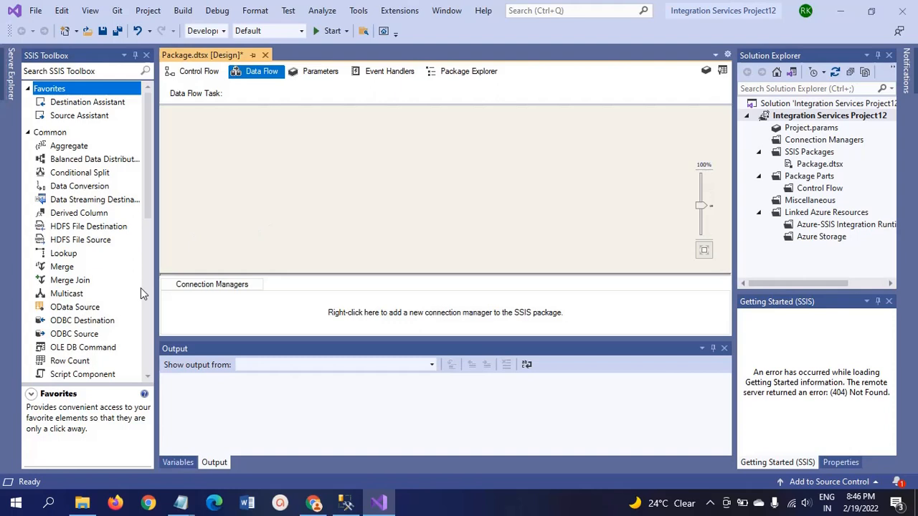
{"action": "scroll", "scroll_direction": "down", "scroll_amount": 3}
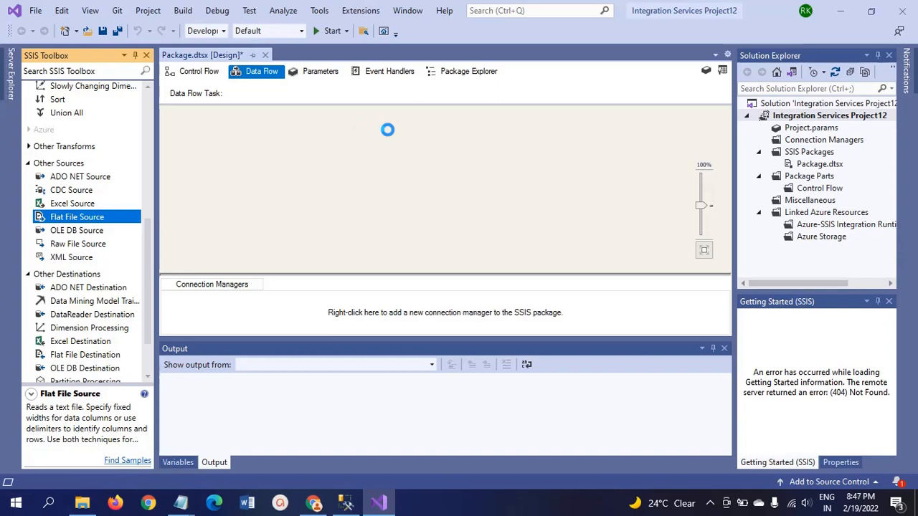
{"action": "left_click_drag", "start_coordinate": [78, 216], "coordinate": [404, 140]}
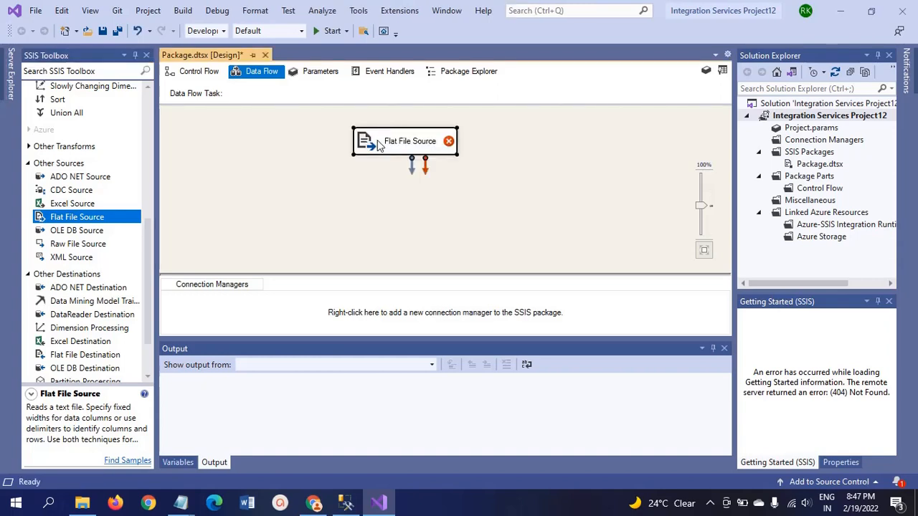
{"action": "left_click_drag", "start_coordinate": [404, 140], "coordinate": [399, 129]}
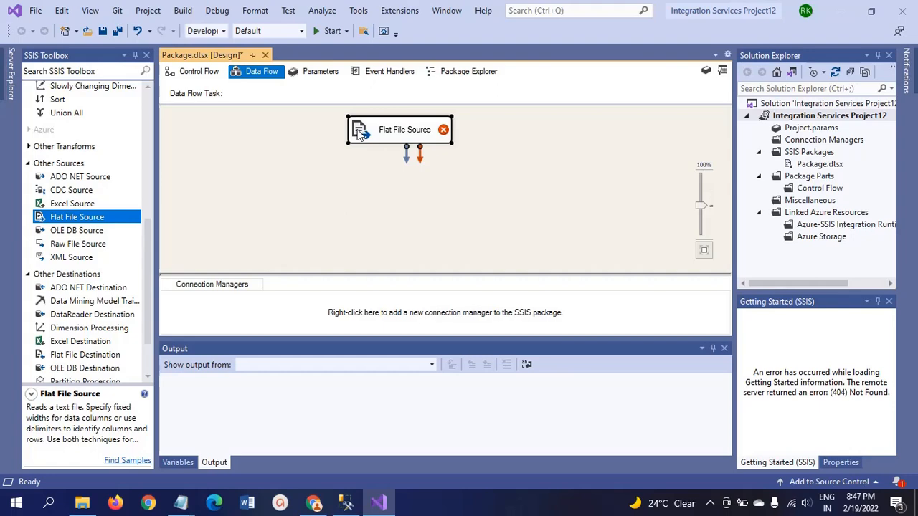
{"action": "mouse_move", "coordinate": [366, 138]}
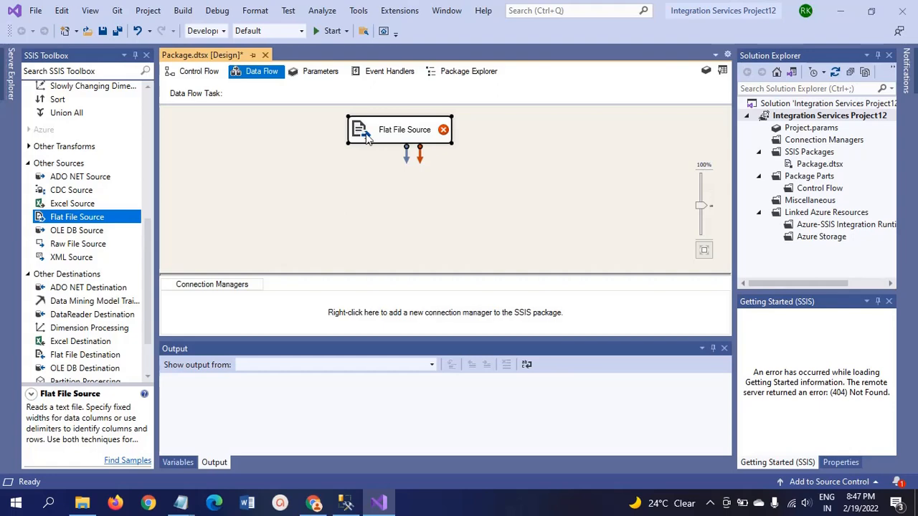
{"action": "mouse_move", "coordinate": [425, 141]}
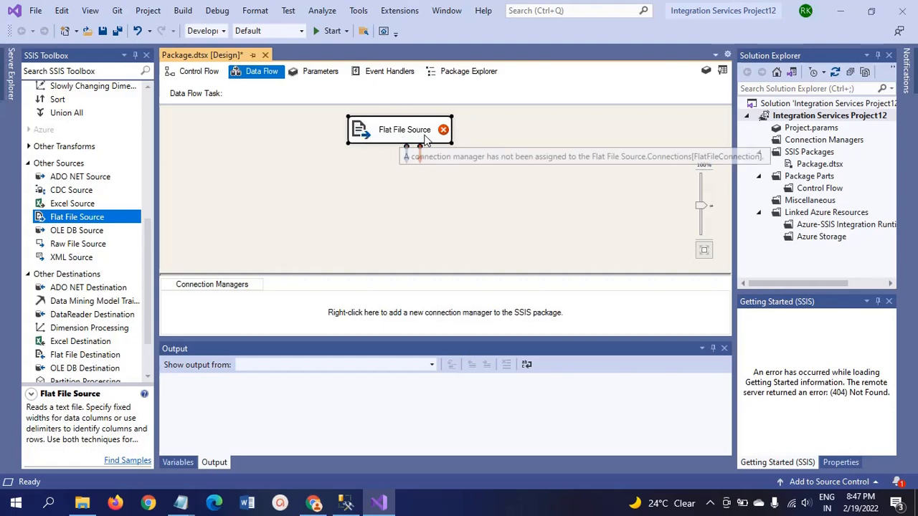
- Create a new Flat File Connection Manager reading City.txt and preview its rows
{"action": "double_click", "coordinate": [399, 129]}
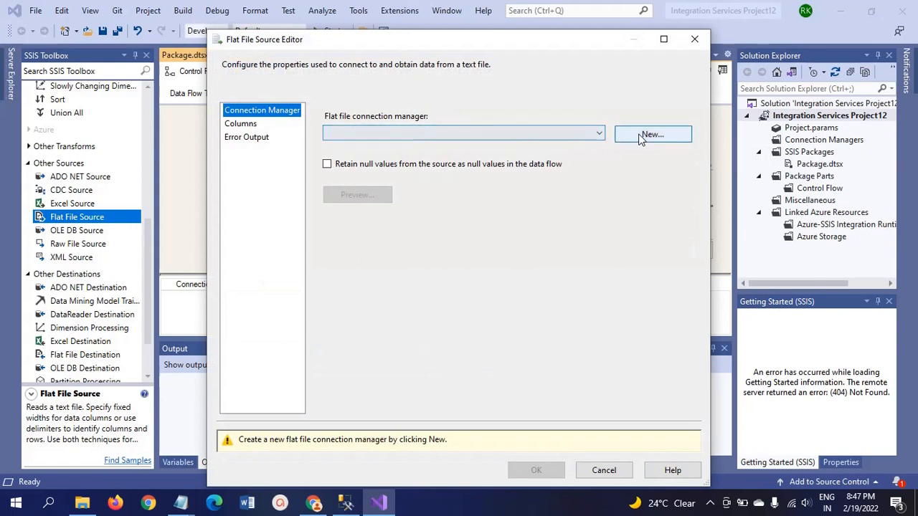
{"action": "left_click", "coordinate": [651, 135]}
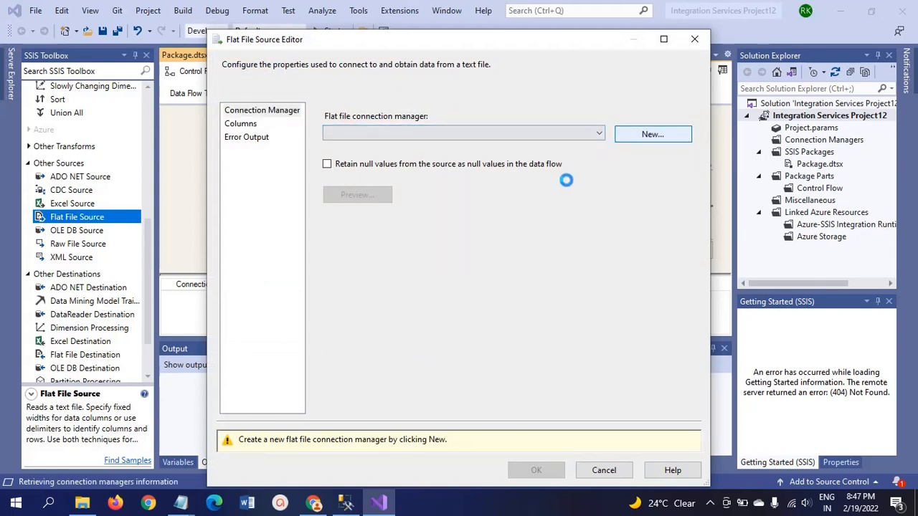
{"action": "mouse_move", "coordinate": [473, 198]}
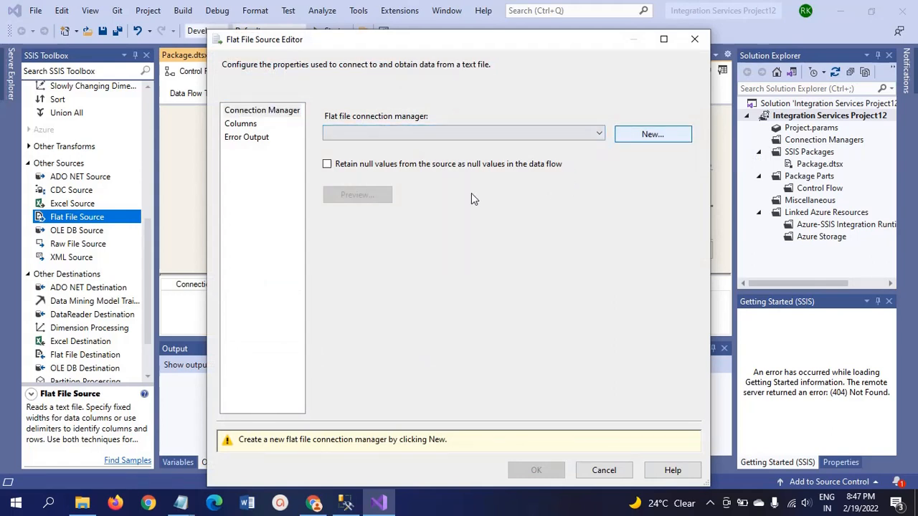
{"action": "left_click", "coordinate": [651, 135]}
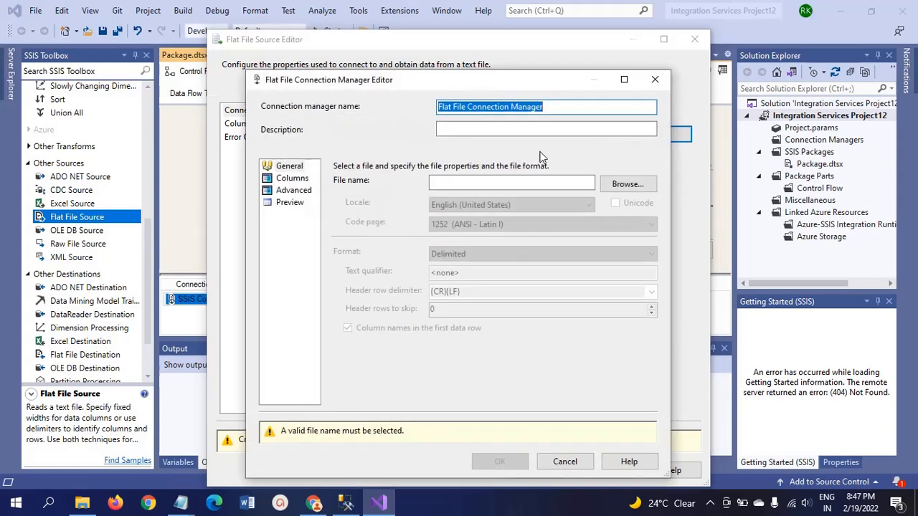
{"action": "left_click", "coordinate": [627, 183]}
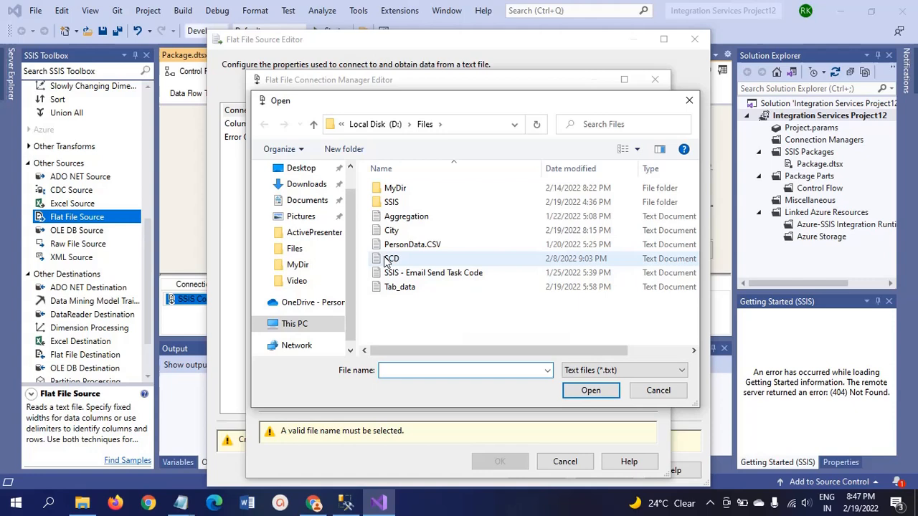
{"action": "left_click", "coordinate": [391, 229]}
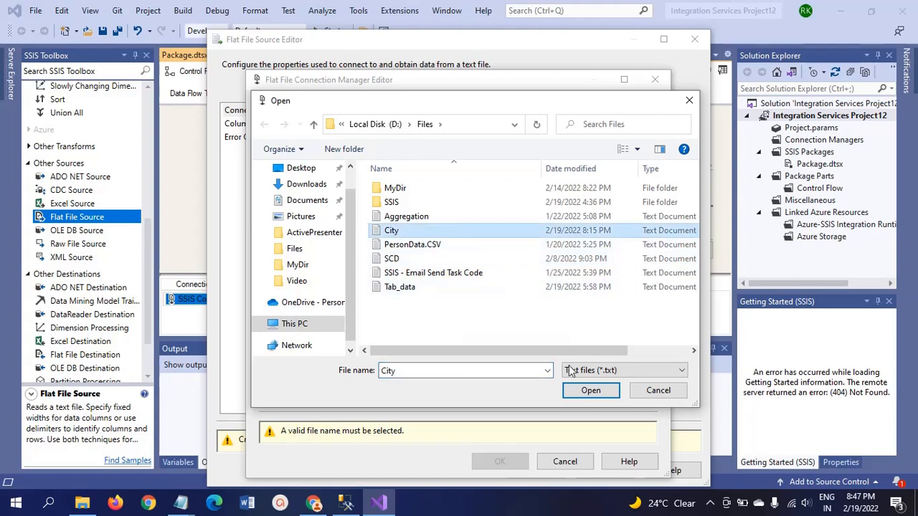
{"action": "left_click", "coordinate": [591, 390]}
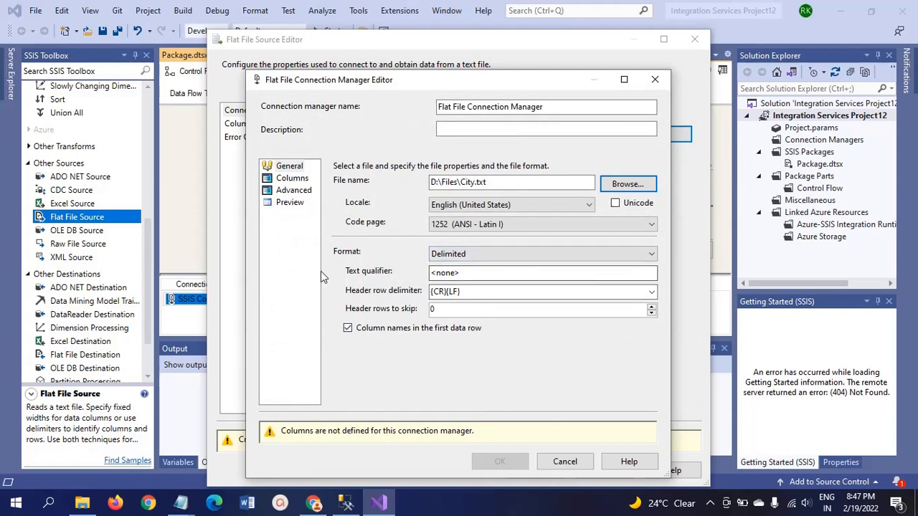
{"action": "left_click", "coordinate": [293, 178]}
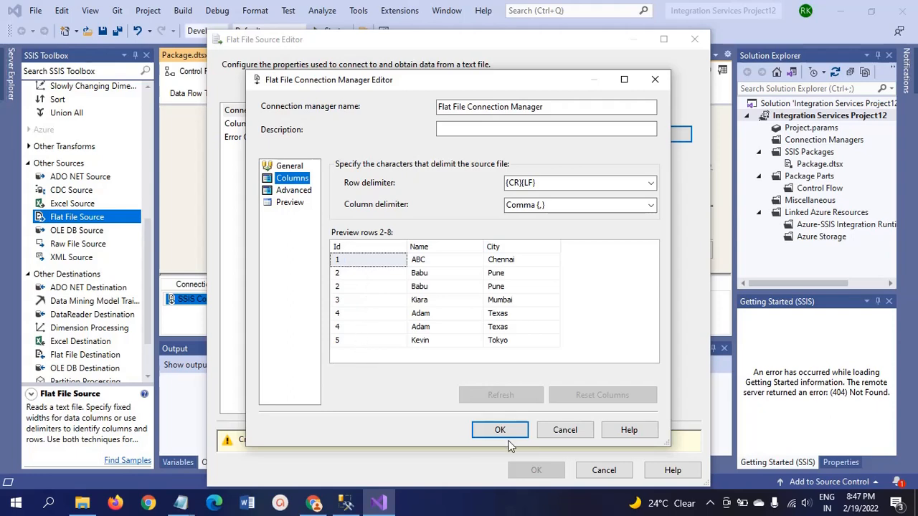
- Assign the connection manager to the source, confirm Id, Name, City columns and accept
{"action": "left_click", "coordinate": [499, 430]}
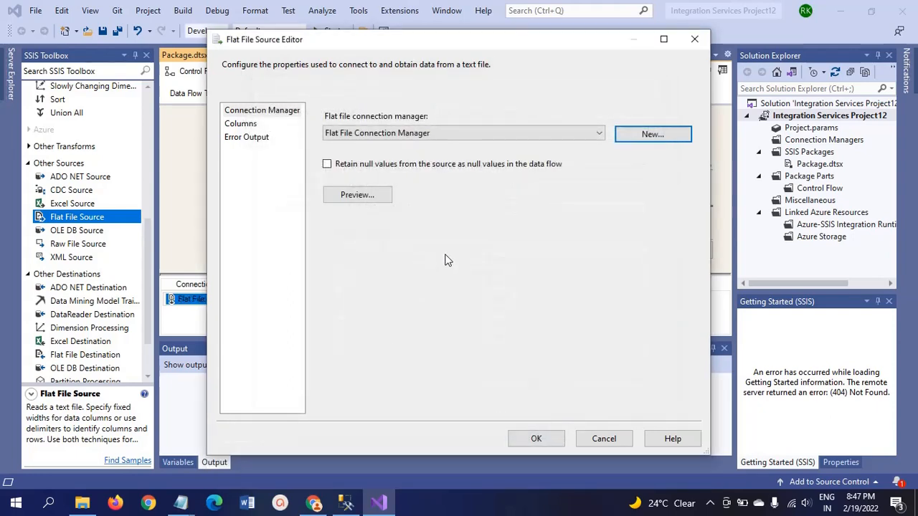
{"action": "left_click", "coordinate": [241, 123]}
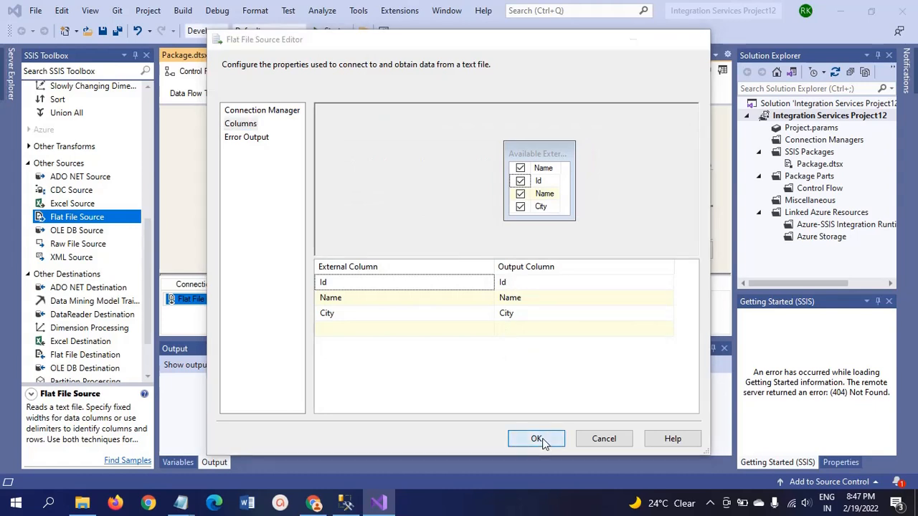
{"action": "left_click", "coordinate": [537, 438]}
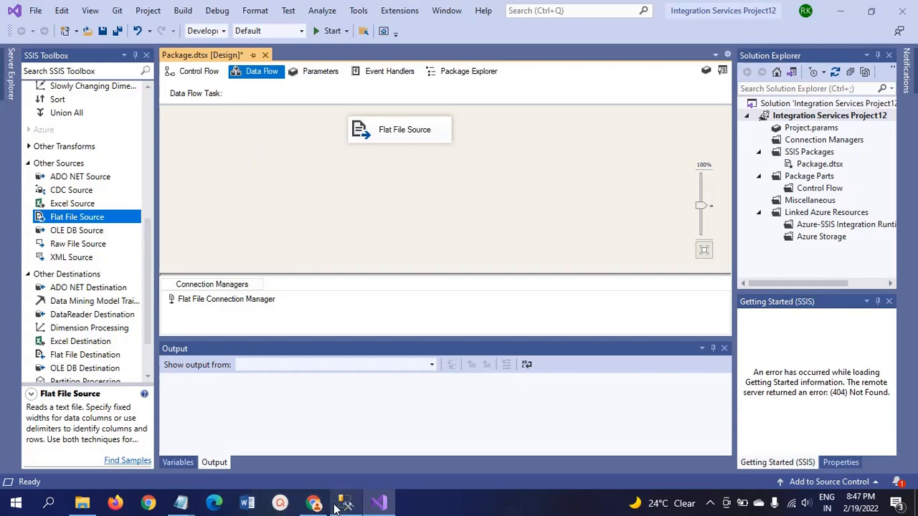
{"action": "left_click", "coordinate": [345, 502]}
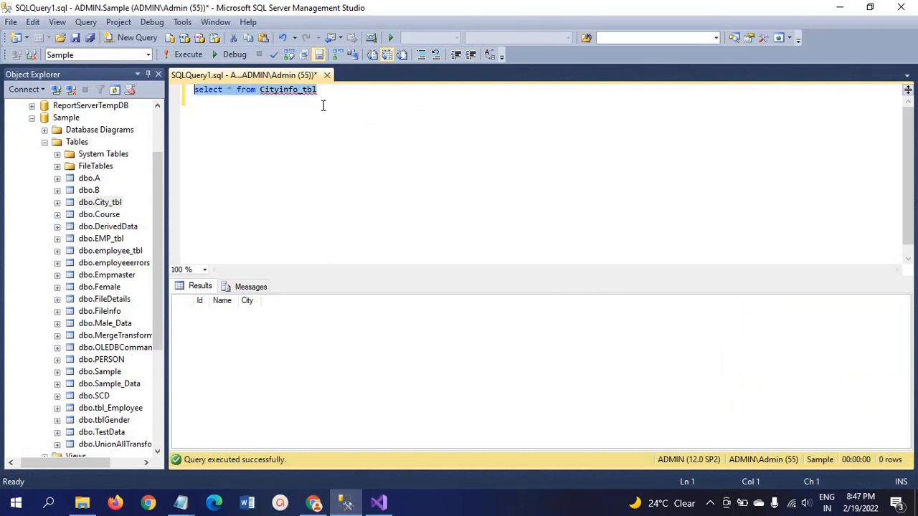
{"action": "mouse_move", "coordinate": [234, 55]}
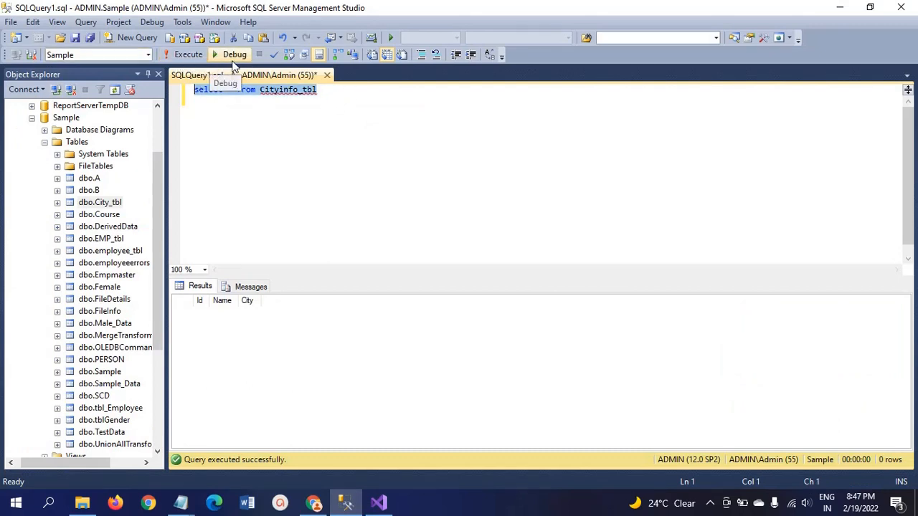
{"action": "mouse_move", "coordinate": [319, 218]}
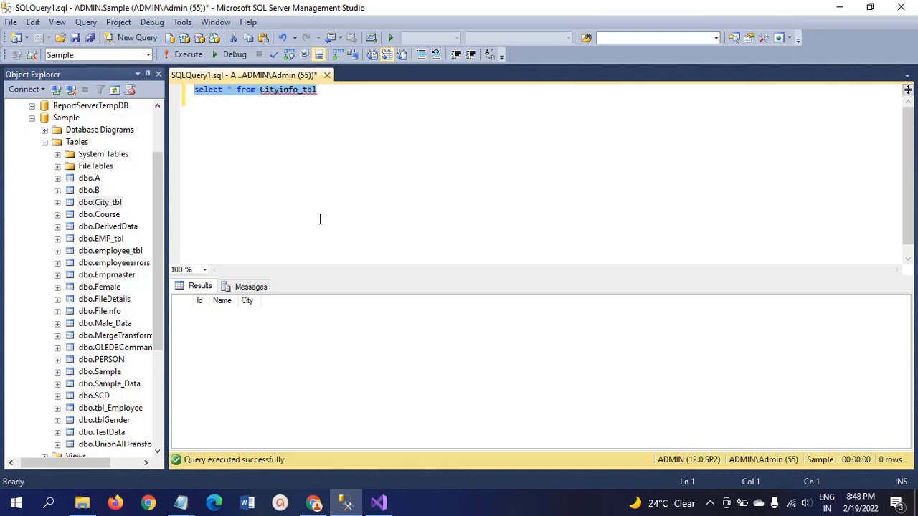
{"action": "mouse_move", "coordinate": [204, 313]}
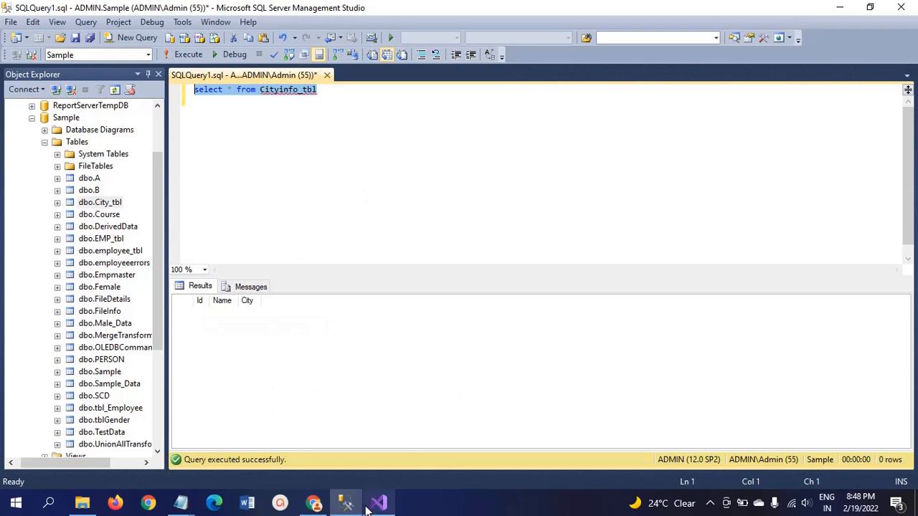
{"action": "mouse_move", "coordinate": [347, 502]}
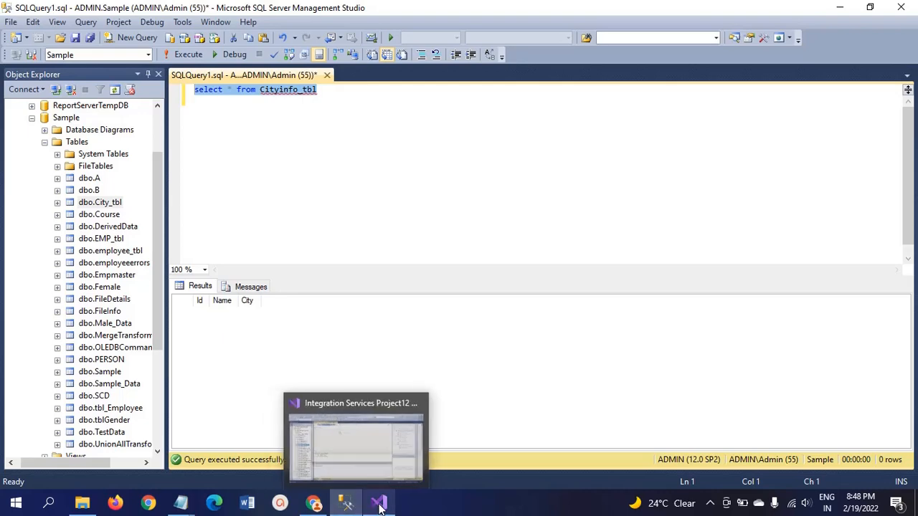
{"action": "left_click", "coordinate": [379, 502]}
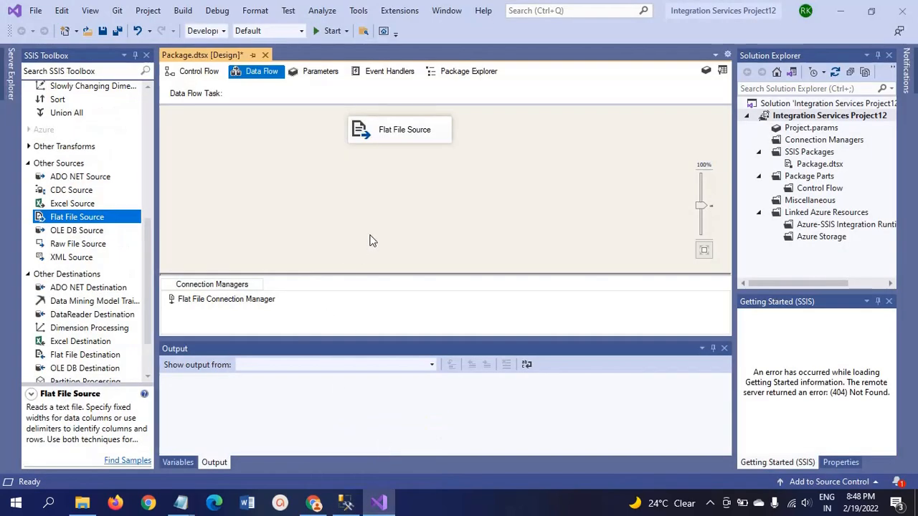
- Place a Sort transformation right of the Flat File Source and connect the source output to it
{"action": "left_click", "coordinate": [398, 129]}
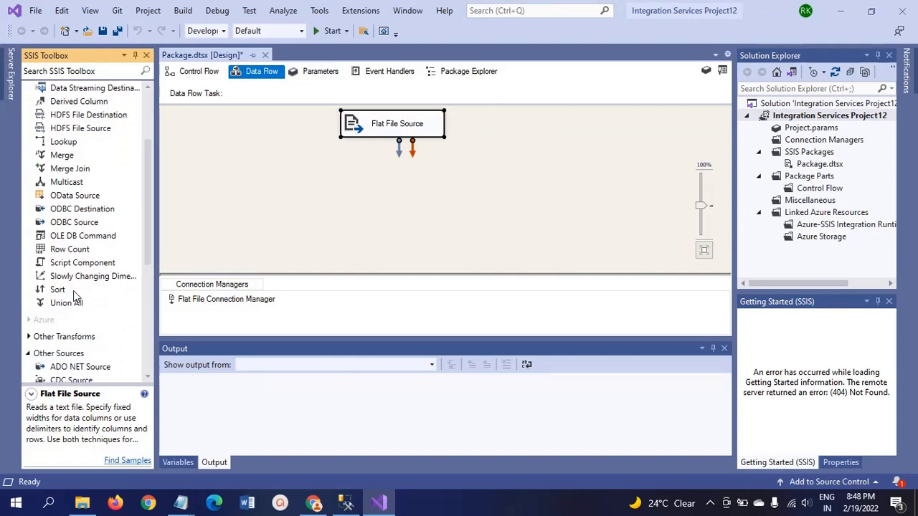
{"action": "left_click", "coordinate": [58, 290]}
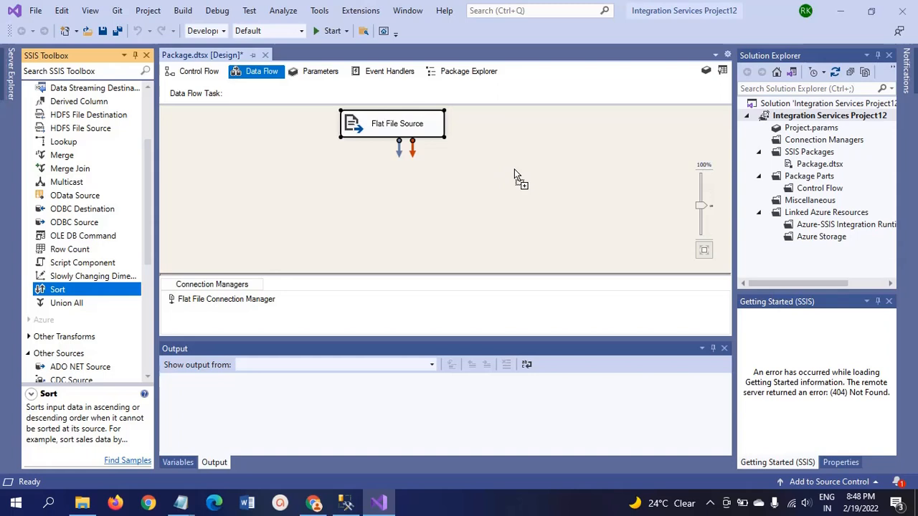
{"action": "left_click_drag", "start_coordinate": [58, 289], "coordinate": [547, 182]}
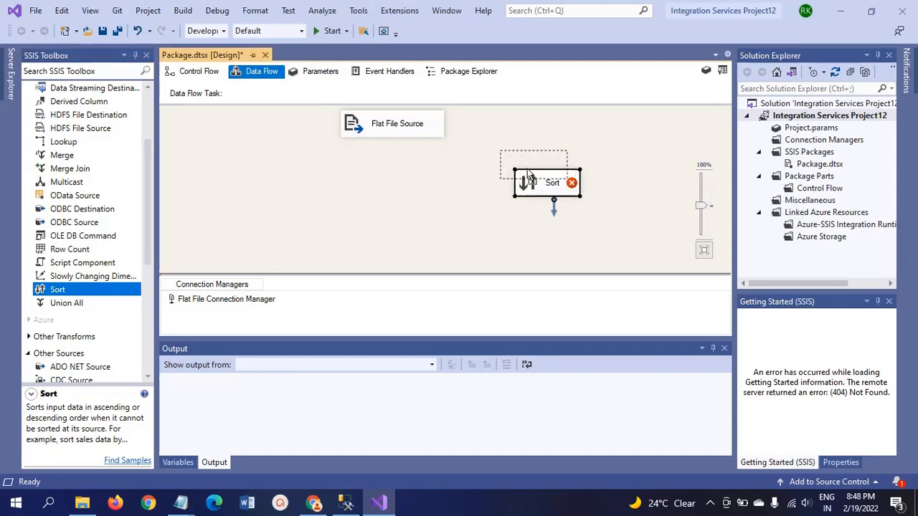
{"action": "left_click_drag", "start_coordinate": [546, 183], "coordinate": [534, 169]}
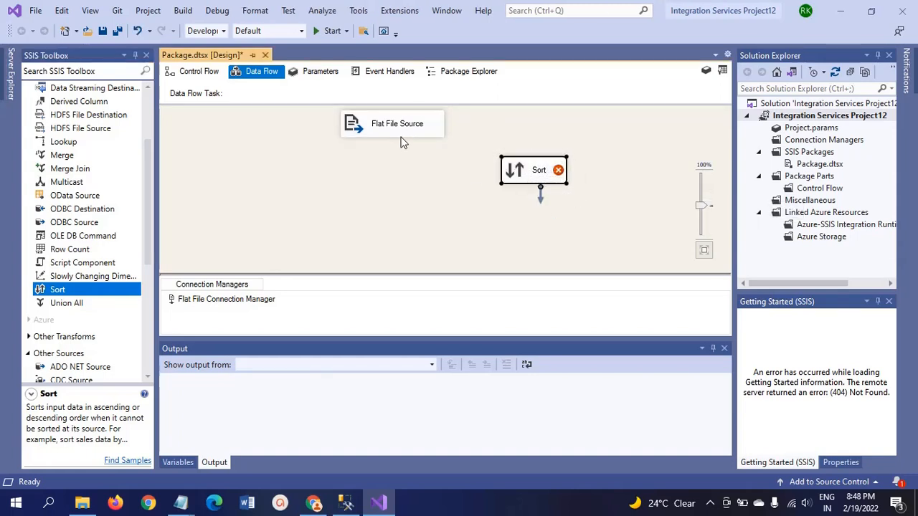
{"action": "left_click", "coordinate": [391, 123]}
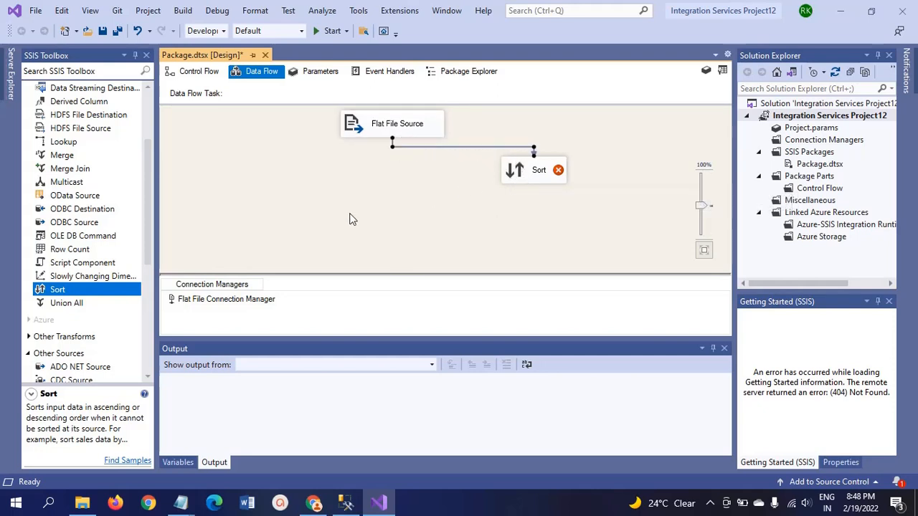
{"action": "left_click", "coordinate": [533, 170]}
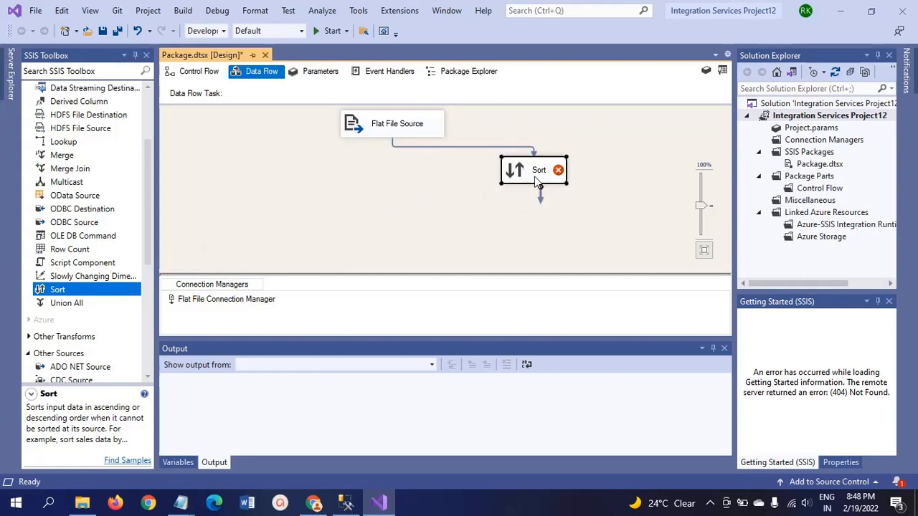
{"action": "mouse_move", "coordinate": [522, 178]}
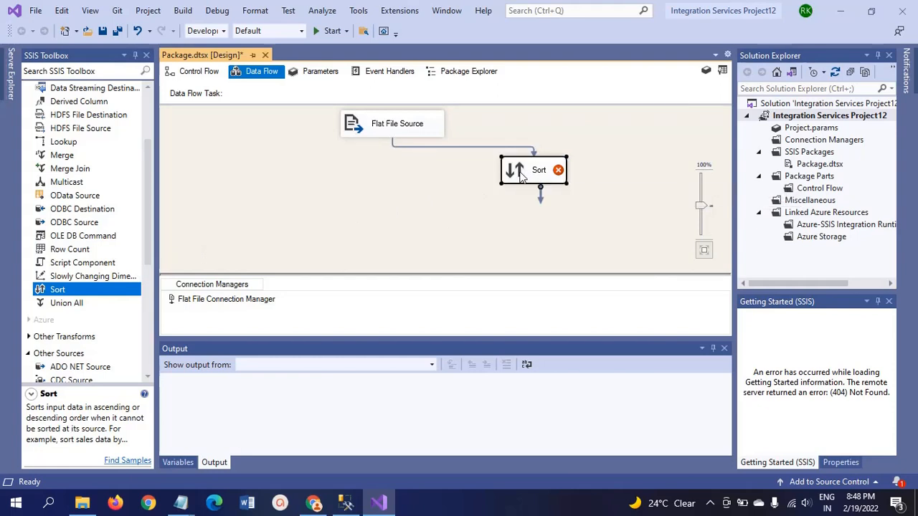
- Configure Sort on Id, Name, City with Remove rows with duplicate sort values checked
{"action": "double_click", "coordinate": [534, 169]}
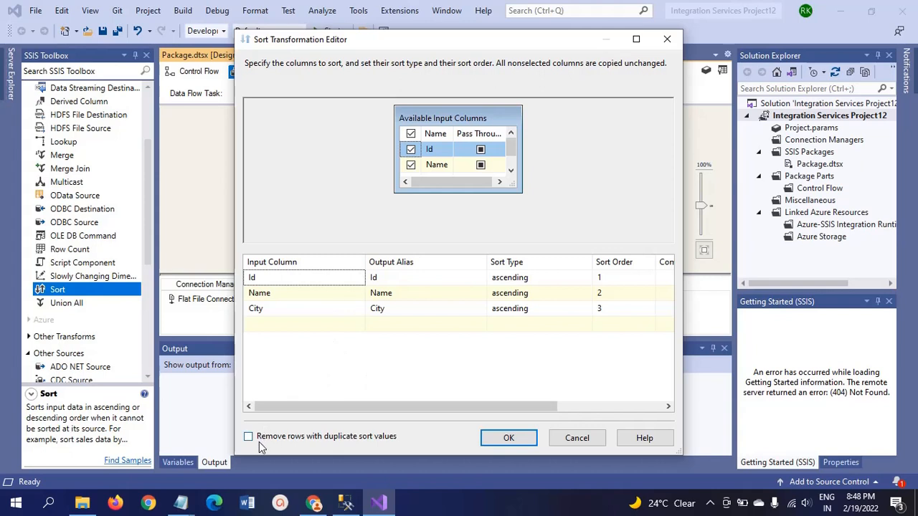
{"action": "mouse_move", "coordinate": [266, 444]}
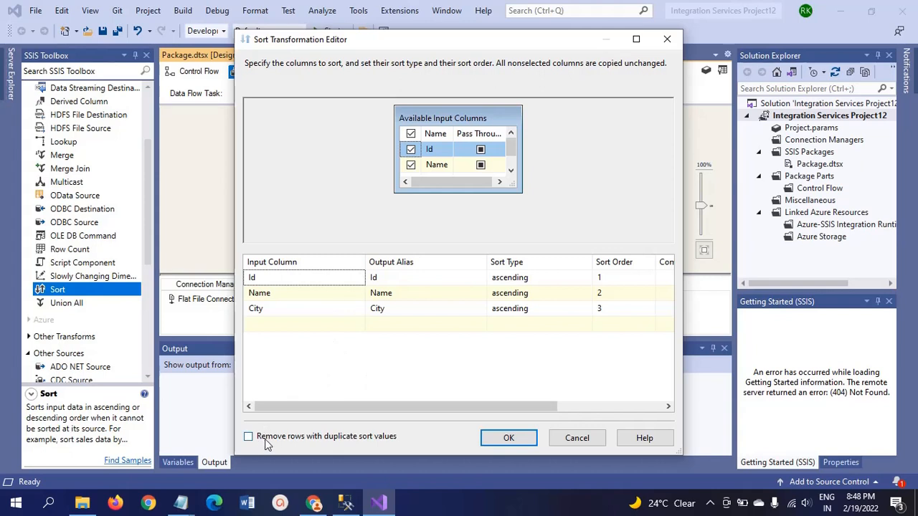
{"action": "mouse_move", "coordinate": [250, 442]}
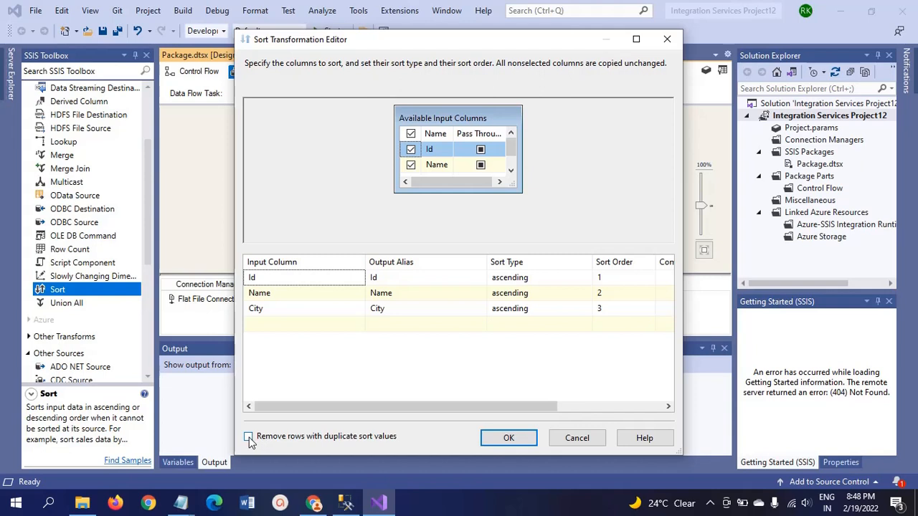
{"action": "left_click", "coordinate": [247, 436]}
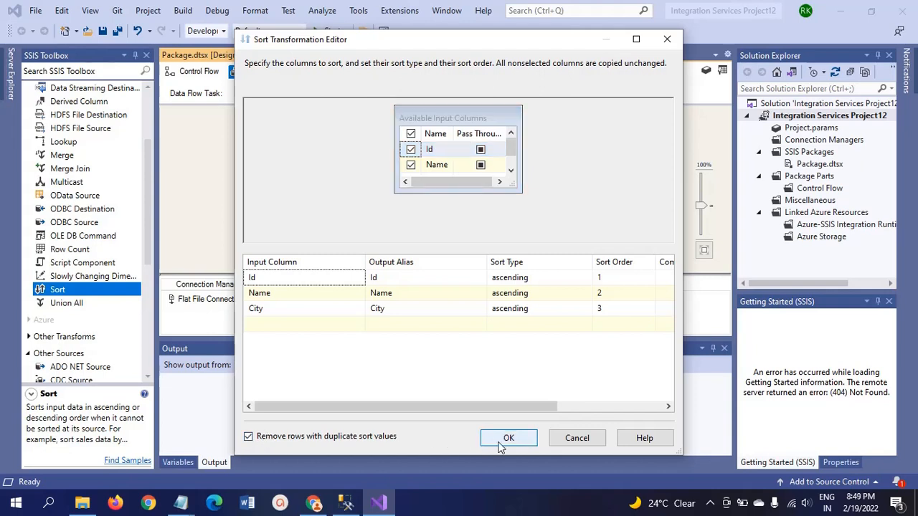
{"action": "left_click", "coordinate": [507, 437]}
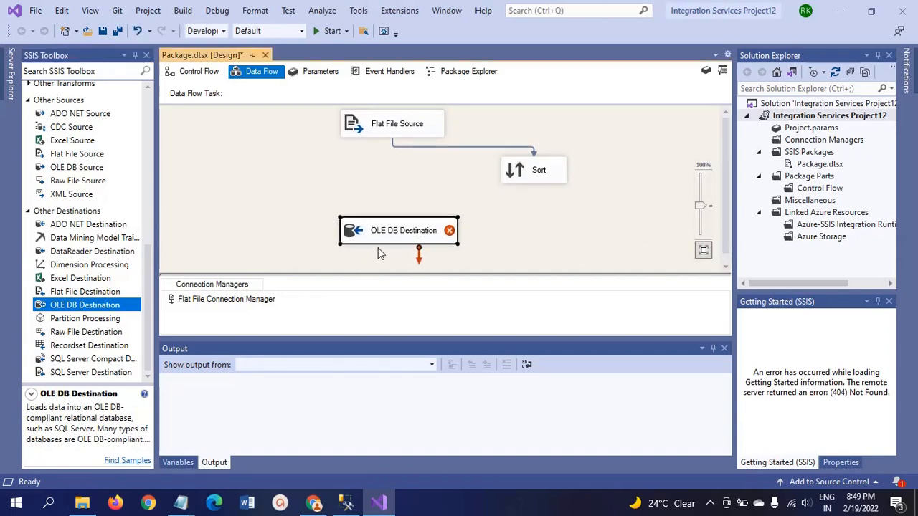
- Point the OLE DB Destination at the ADMIN.Sample connection and Cityinfo_tbl table
{"action": "left_click_drag", "start_coordinate": [399, 230], "coordinate": [390, 221]}
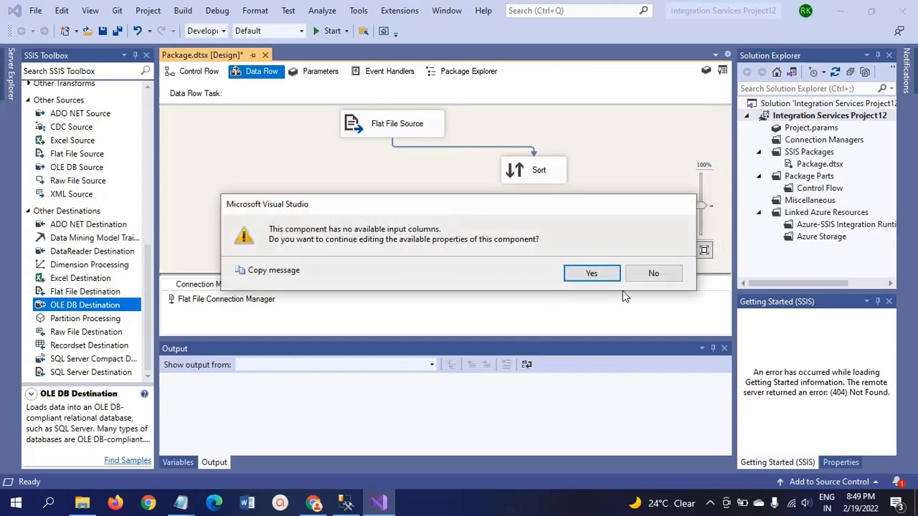
{"action": "left_click", "coordinate": [591, 272]}
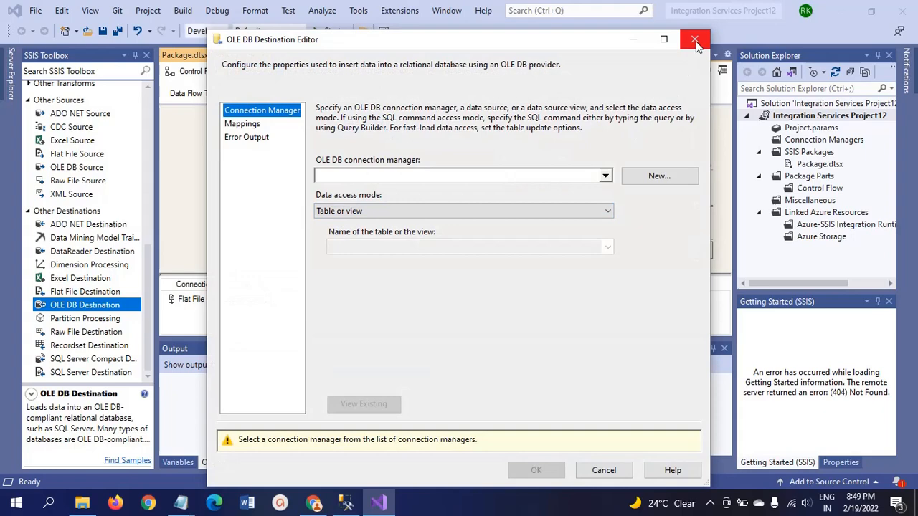
{"action": "left_click", "coordinate": [694, 40]}
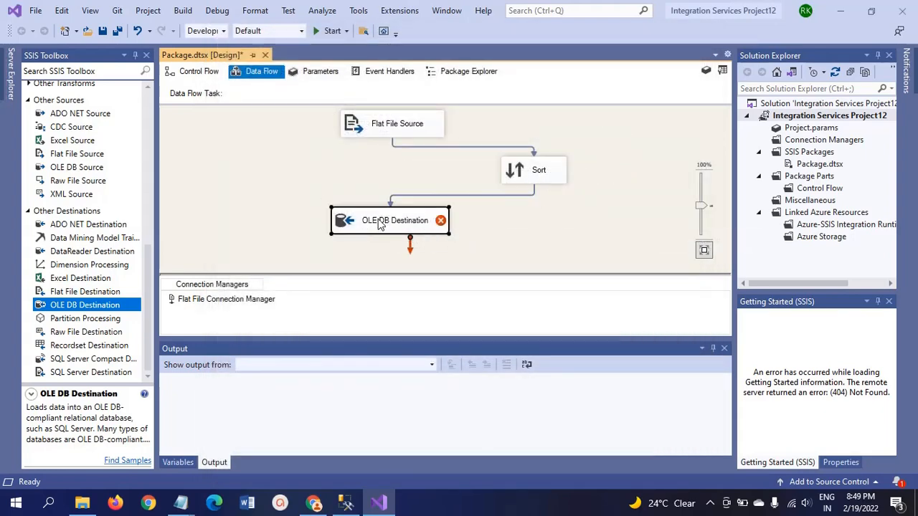
{"action": "double_click", "coordinate": [390, 221]}
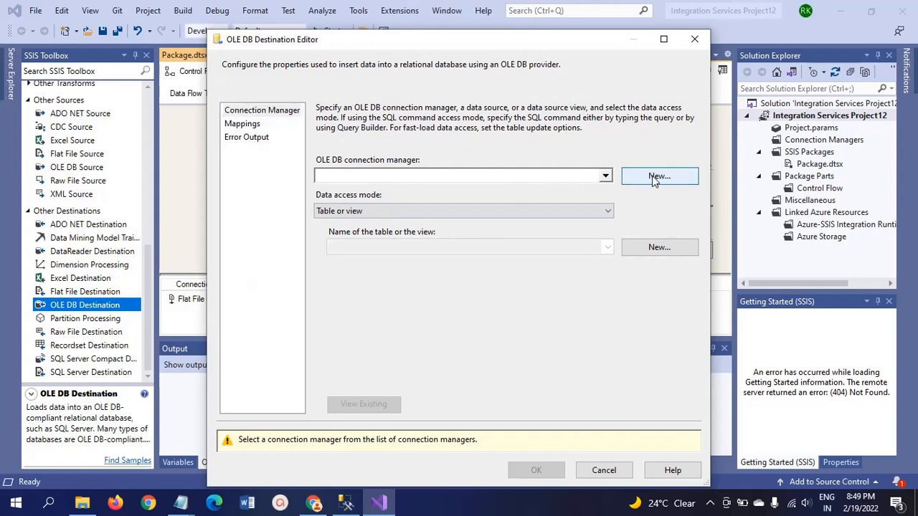
{"action": "left_click", "coordinate": [660, 177]}
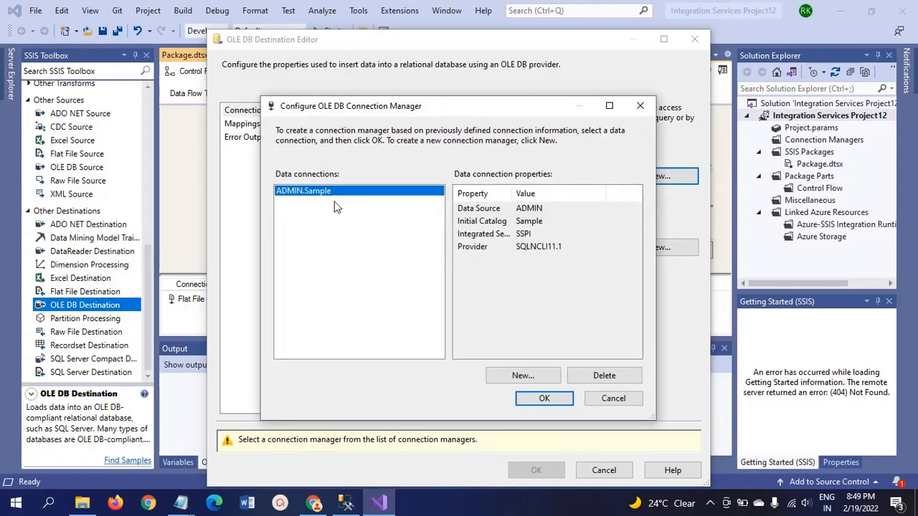
{"action": "mouse_move", "coordinate": [320, 206]}
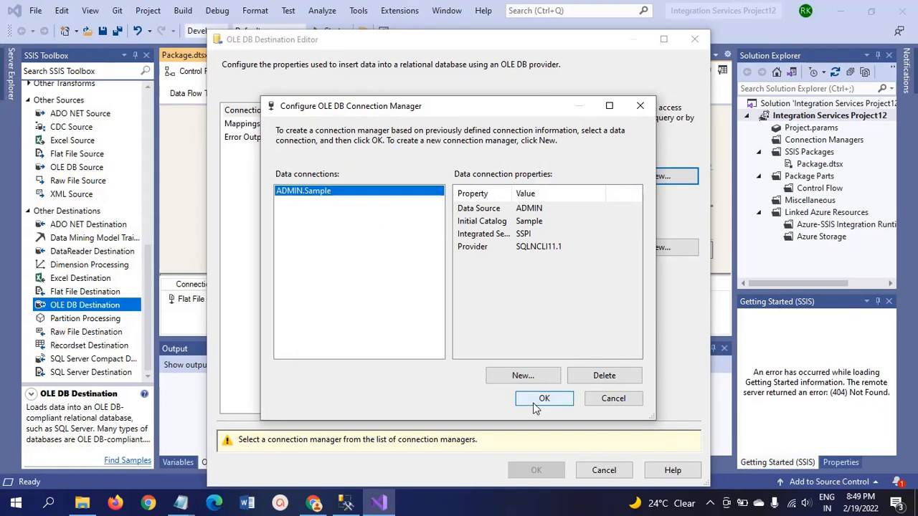
{"action": "left_click", "coordinate": [543, 398]}
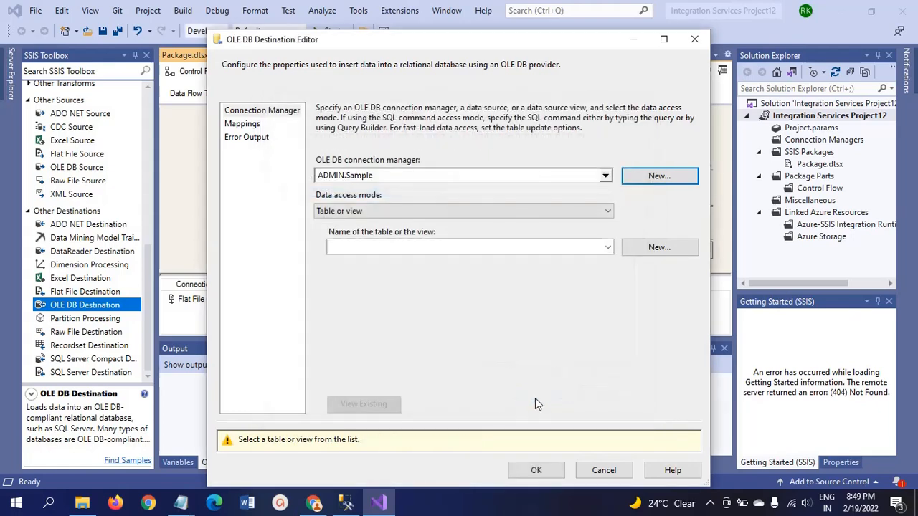
{"action": "left_click", "coordinate": [606, 247]}
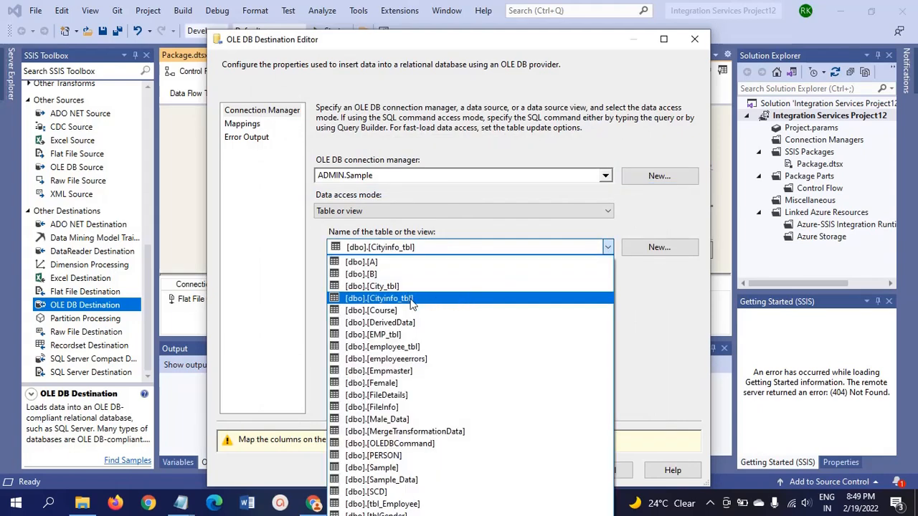
{"action": "left_click", "coordinate": [380, 298]}
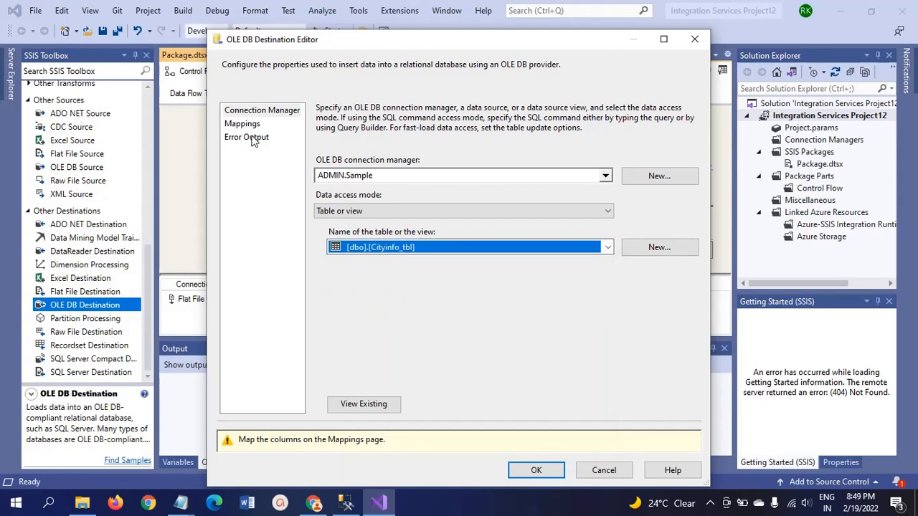
- Preview the empty Cityinfo_tbl, confirm Id, Name, City mappings and accept the destination
{"action": "left_click", "coordinate": [241, 124]}
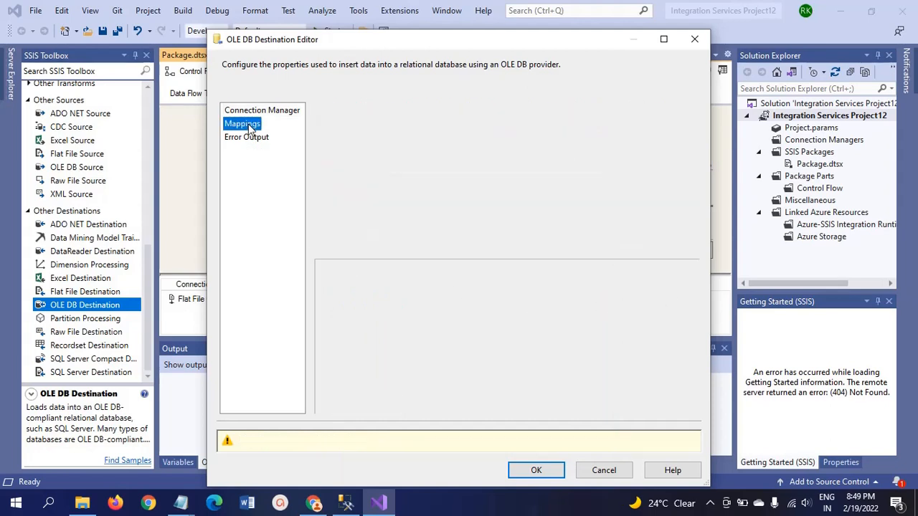
{"action": "left_click", "coordinate": [261, 109]}
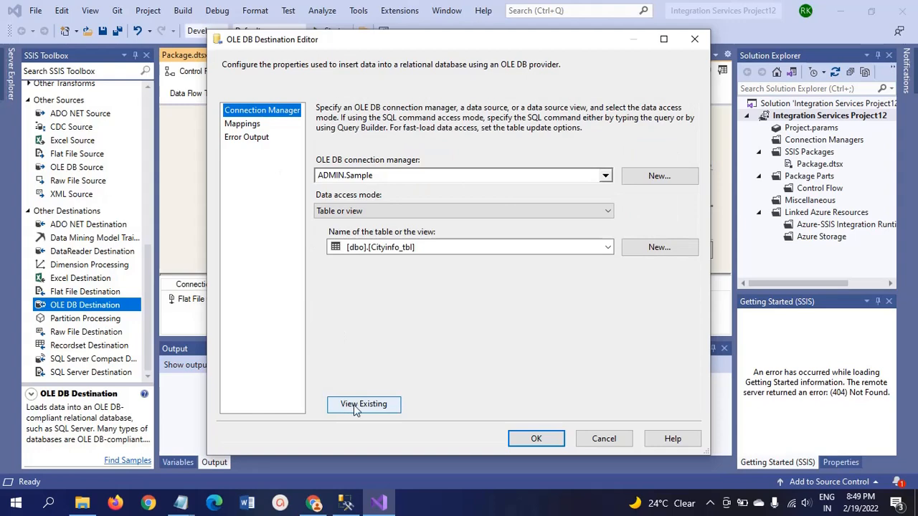
{"action": "left_click", "coordinate": [365, 405]}
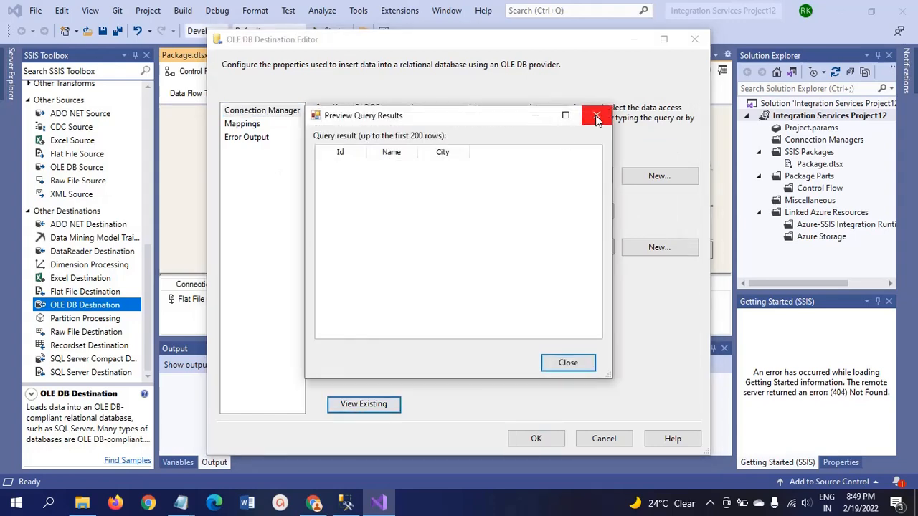
{"action": "left_click", "coordinate": [597, 114]}
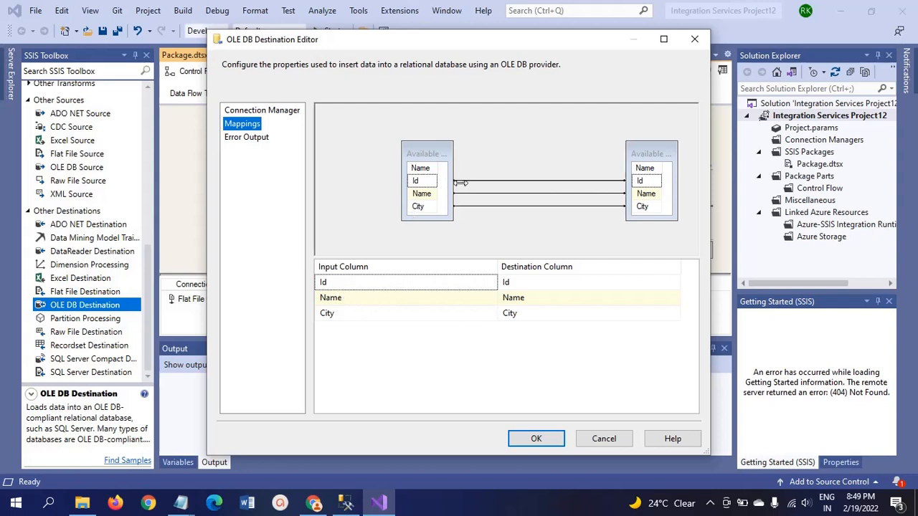
{"action": "mouse_move", "coordinate": [536, 439]}
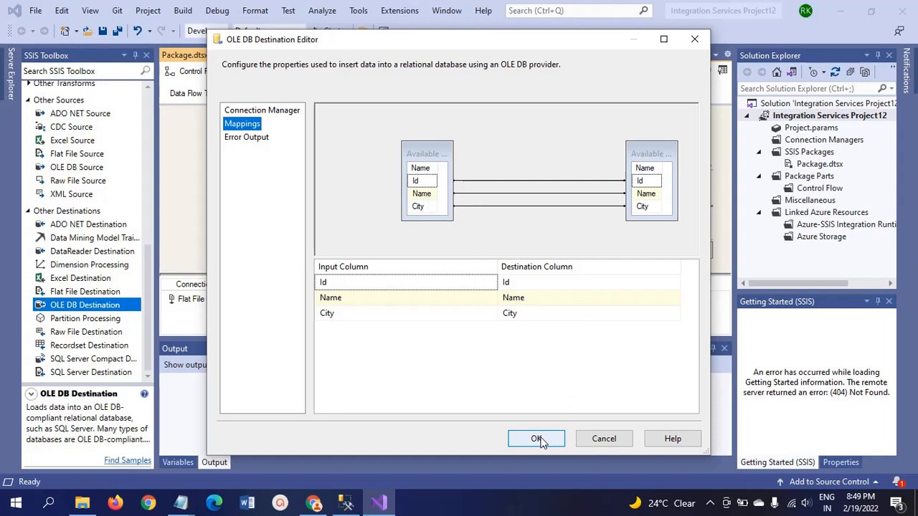
{"action": "left_click", "coordinate": [537, 439]}
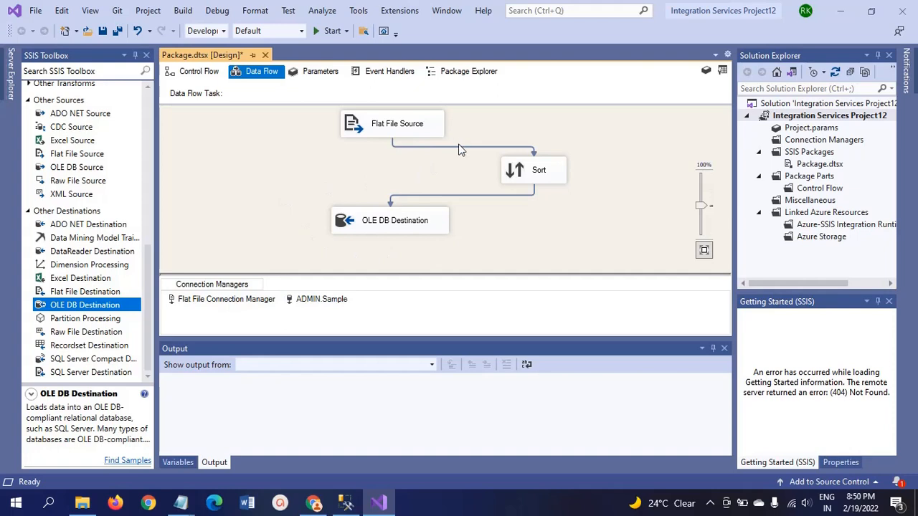
- Enable data viewers on the source-to-Sort and Sort-to-destination paths
{"action": "left_click", "coordinate": [459, 148]}
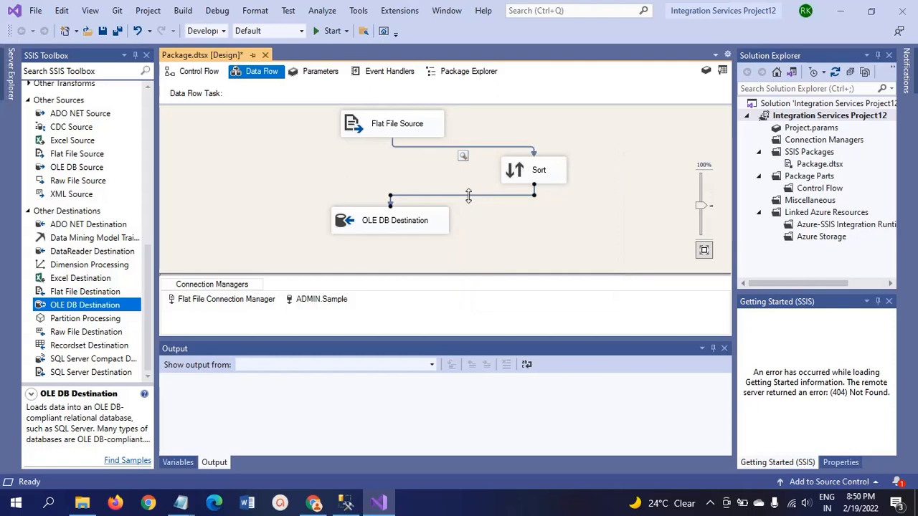
{"action": "right_click", "coordinate": [468, 195]}
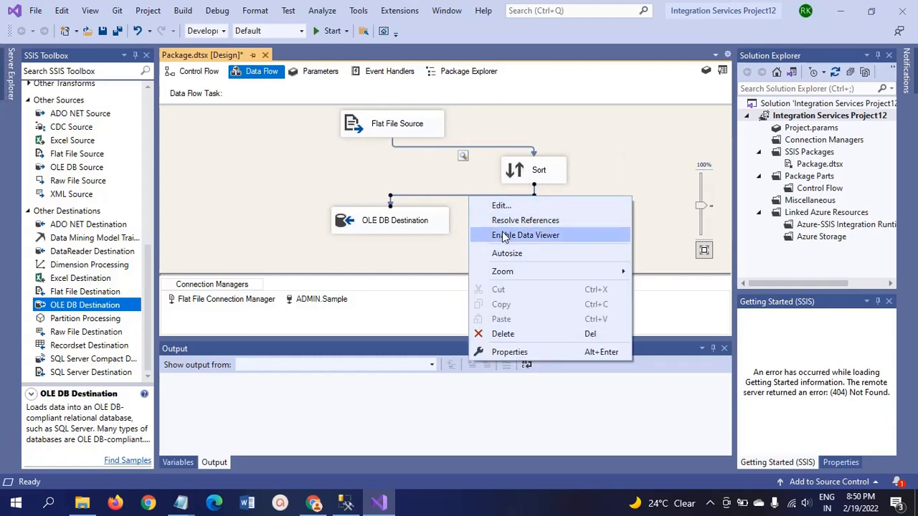
{"action": "left_click", "coordinate": [526, 235]}
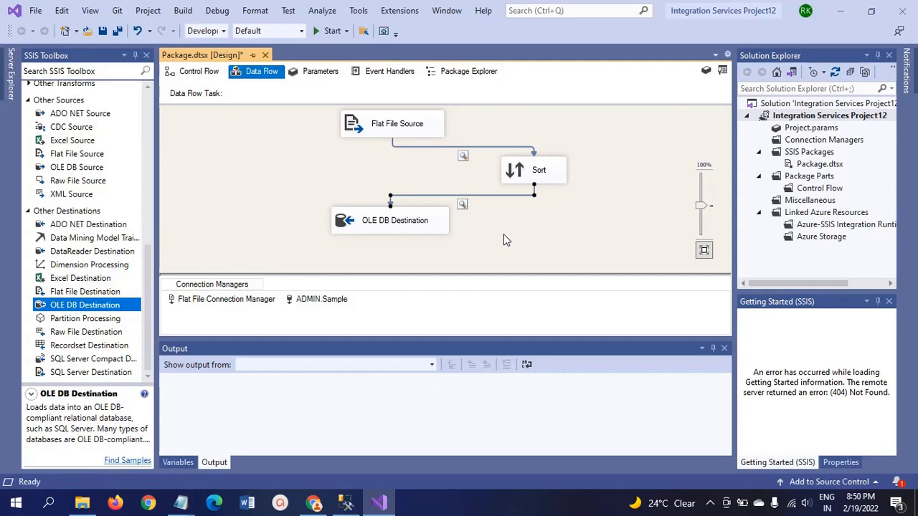
{"action": "mouse_move", "coordinate": [532, 228]}
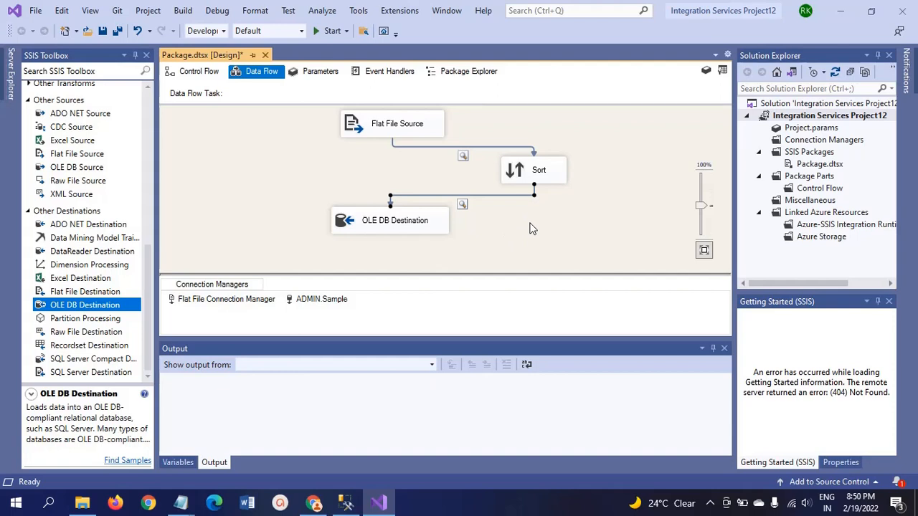
{"action": "mouse_move", "coordinate": [251, 89]}
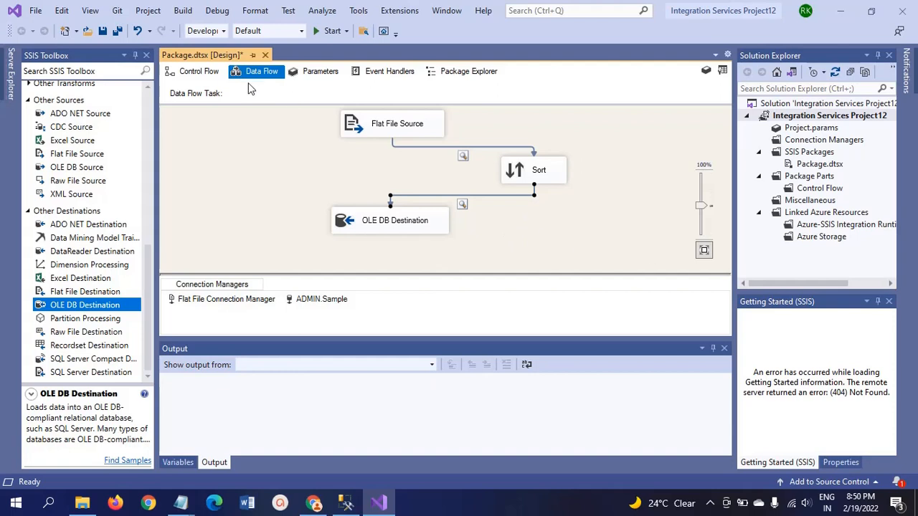
{"action": "mouse_move", "coordinate": [189, 504]}
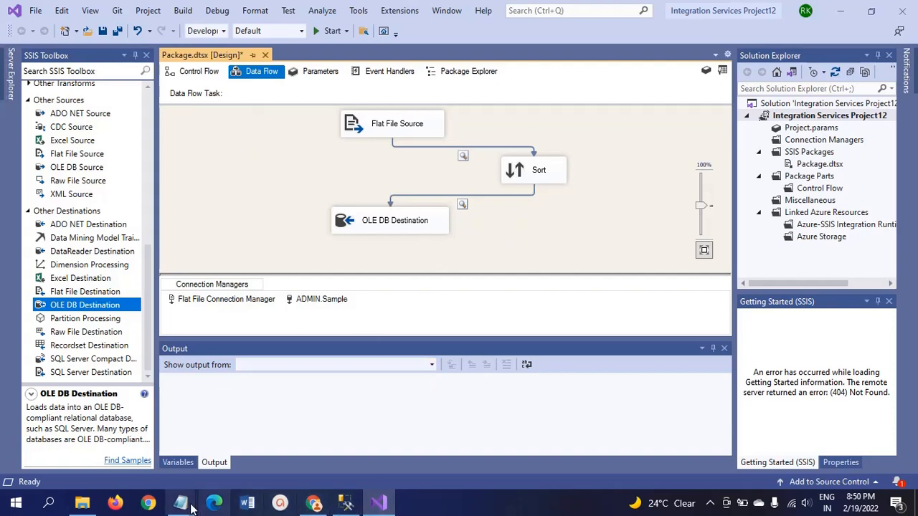
- Bring City.txt back up in Notepad to show its seven rows with duplicates
{"action": "left_click", "coordinate": [181, 502]}
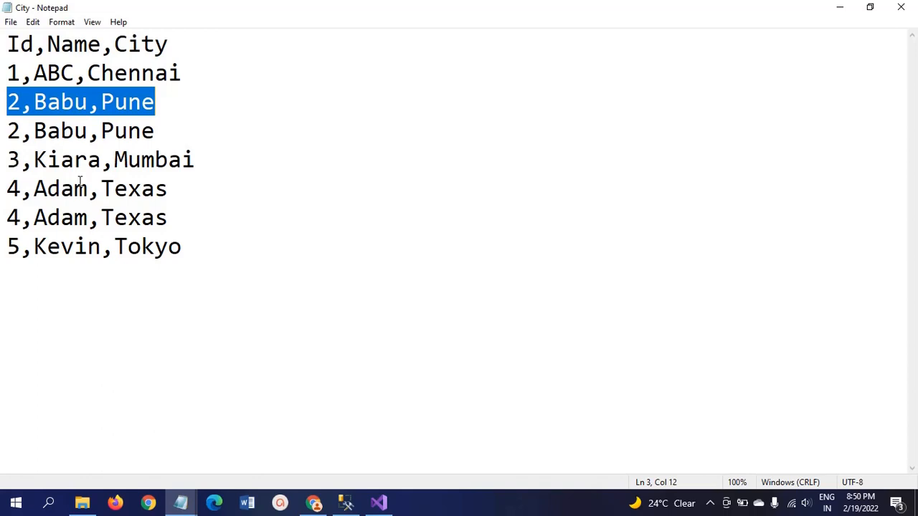
{"action": "mouse_move", "coordinate": [6, 256]}
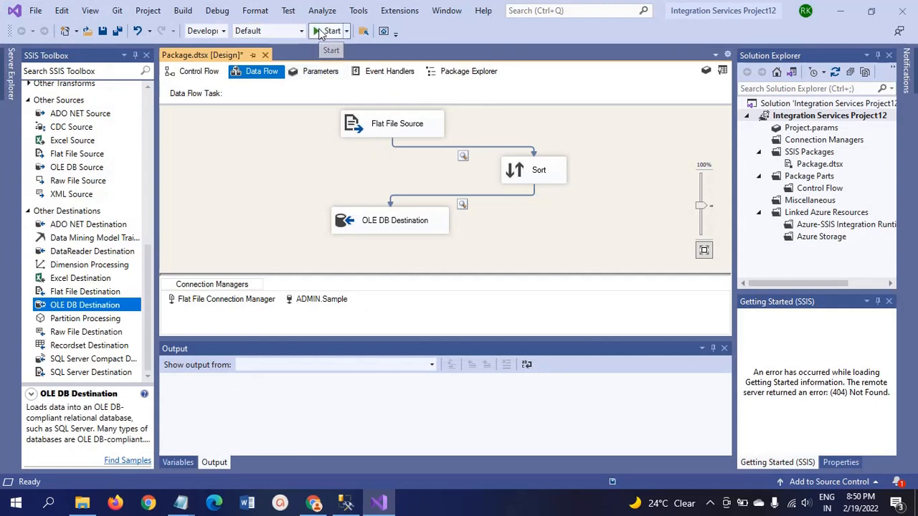
- Run the package, let the 7 source rows continue to Sort's 5 unique rows, and close both viewers
{"action": "left_click", "coordinate": [327, 32]}
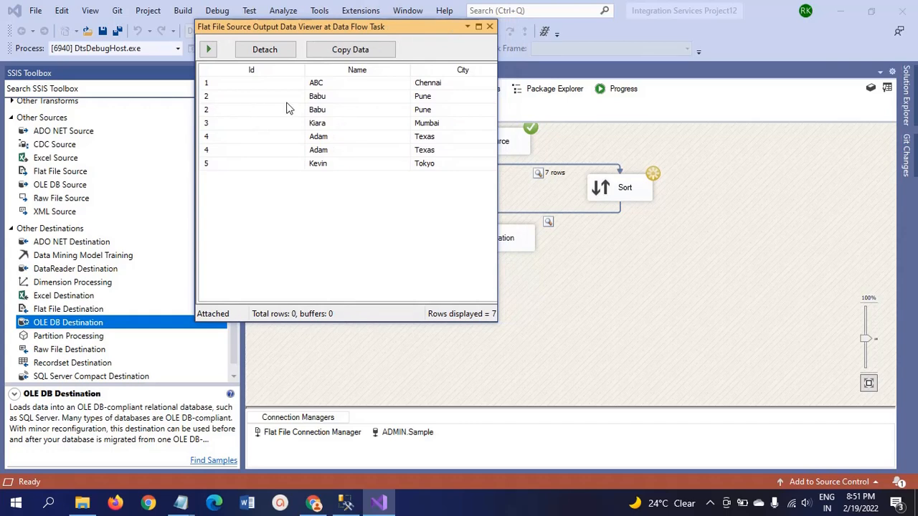
{"action": "mouse_move", "coordinate": [501, 158]}
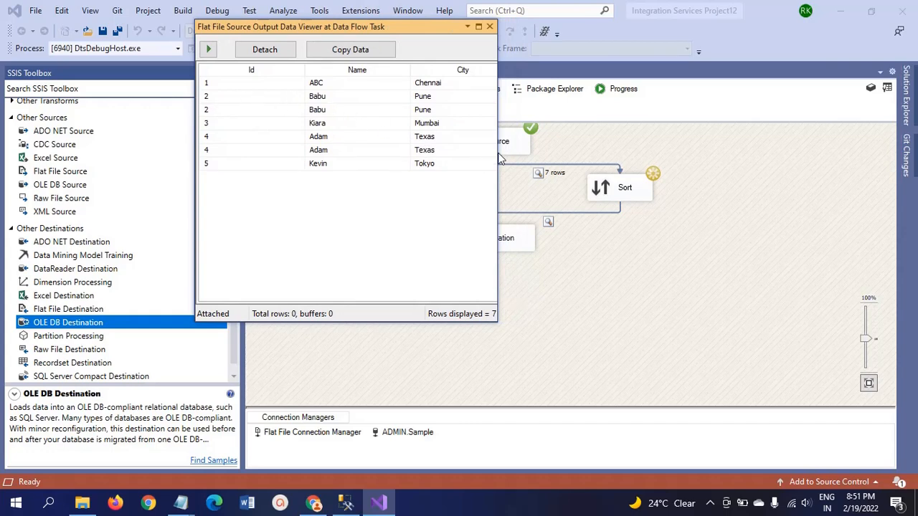
{"action": "mouse_move", "coordinate": [514, 156]}
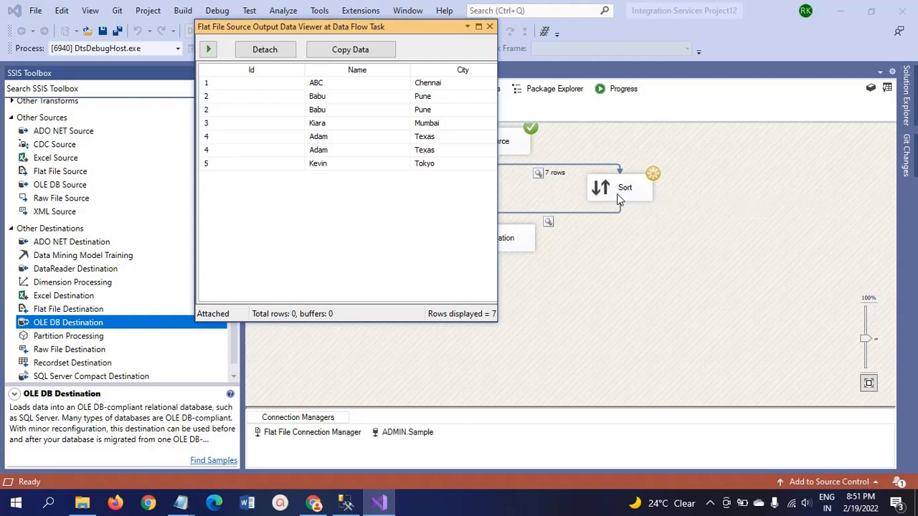
{"action": "mouse_move", "coordinate": [620, 194]}
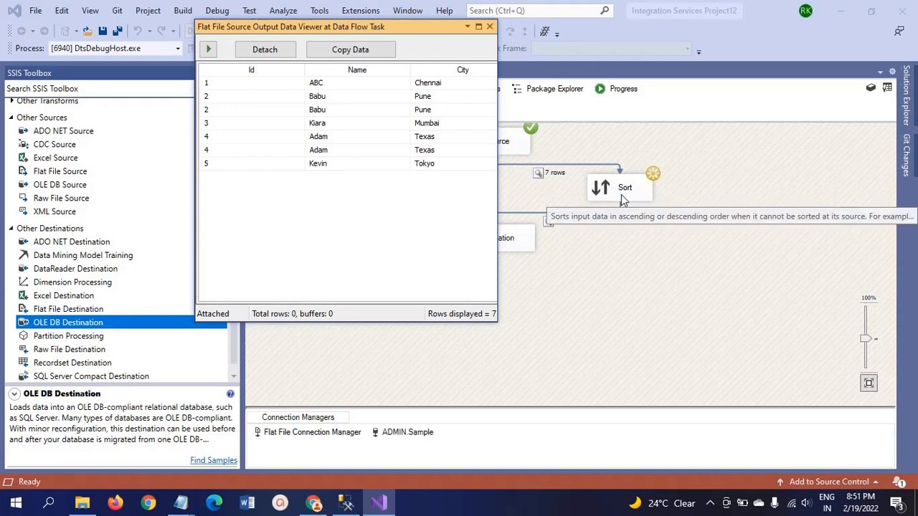
{"action": "mouse_move", "coordinate": [213, 89]}
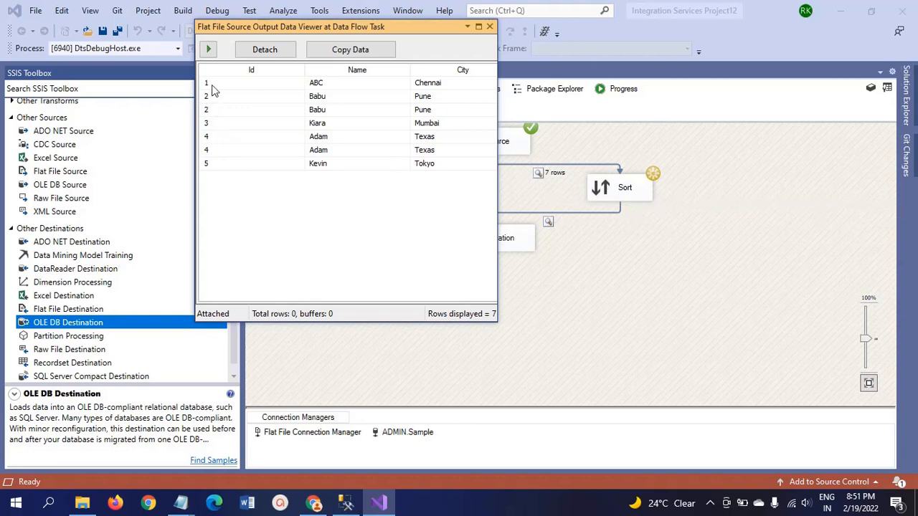
{"action": "mouse_move", "coordinate": [479, 50]}
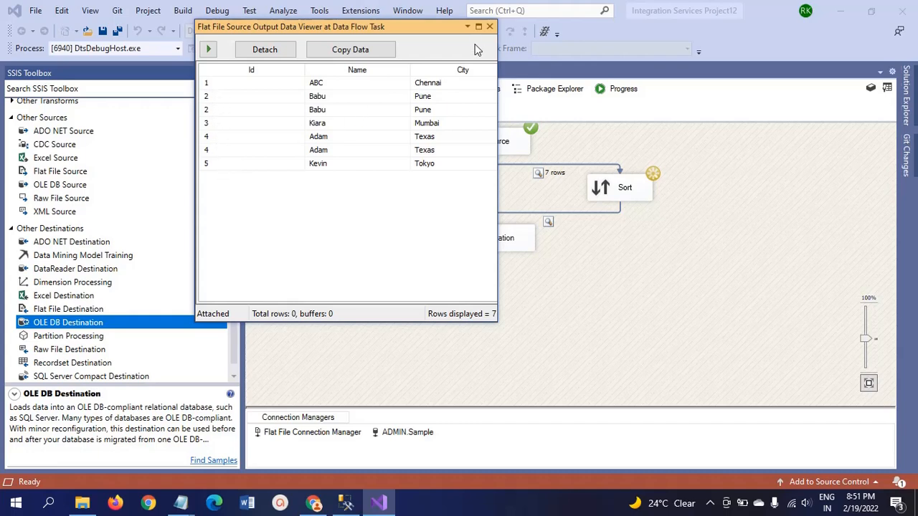
{"action": "mouse_move", "coordinate": [208, 49]}
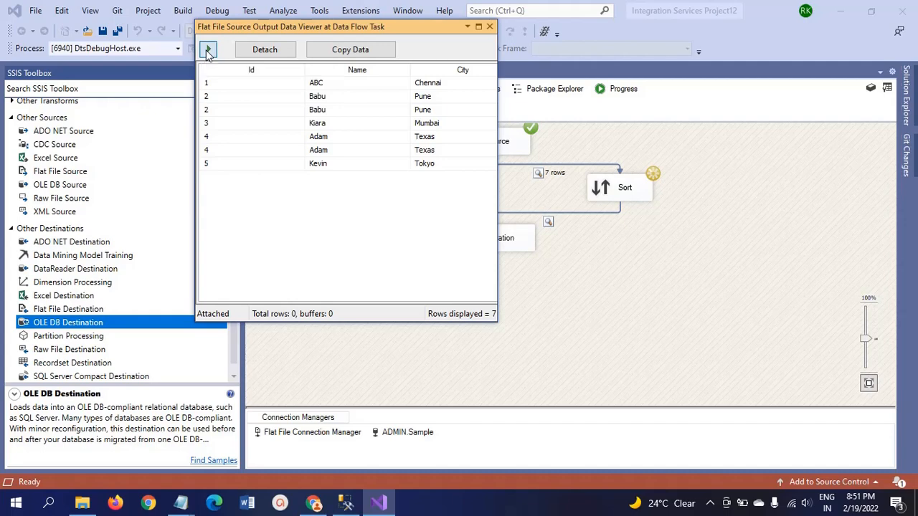
{"action": "left_click", "coordinate": [208, 49]}
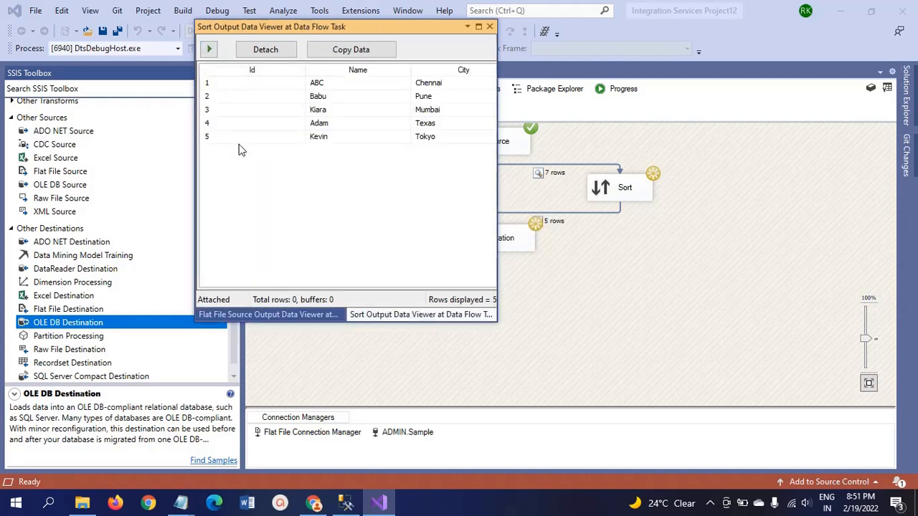
{"action": "mouse_move", "coordinate": [239, 109]}
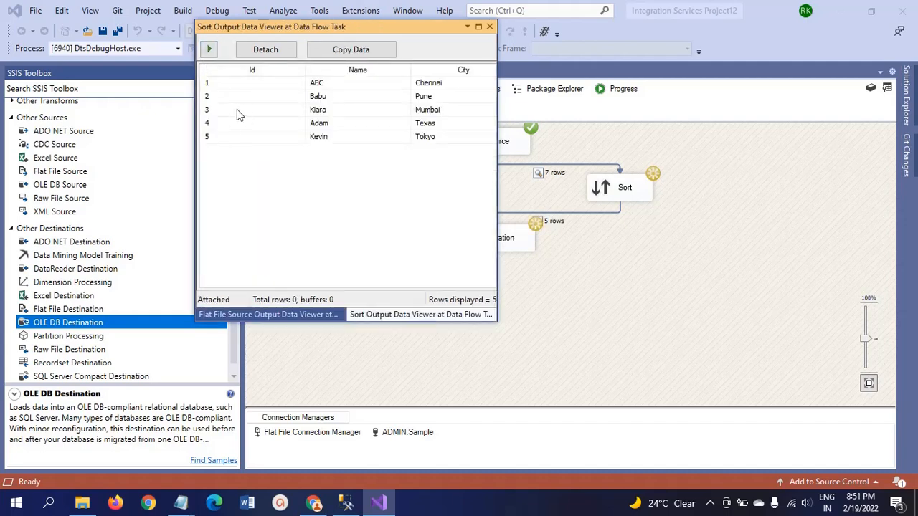
{"action": "mouse_move", "coordinate": [251, 106]}
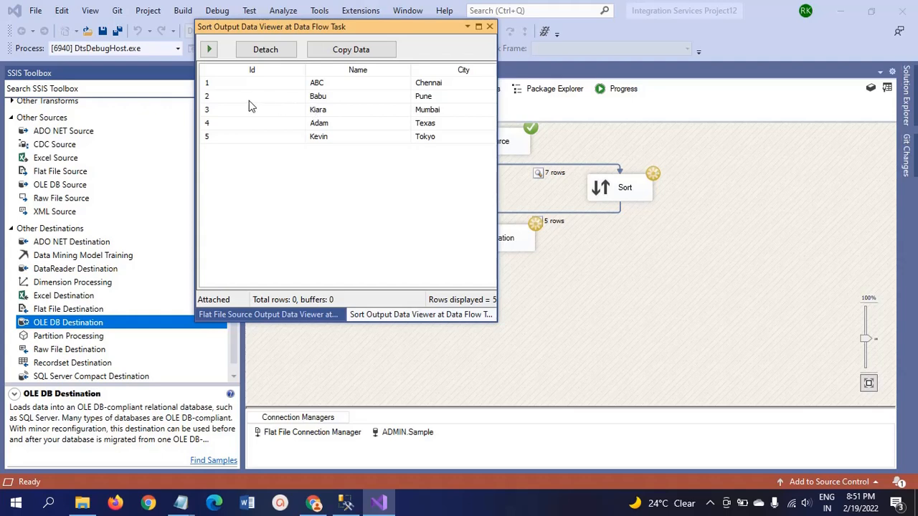
{"action": "mouse_move", "coordinate": [313, 109]}
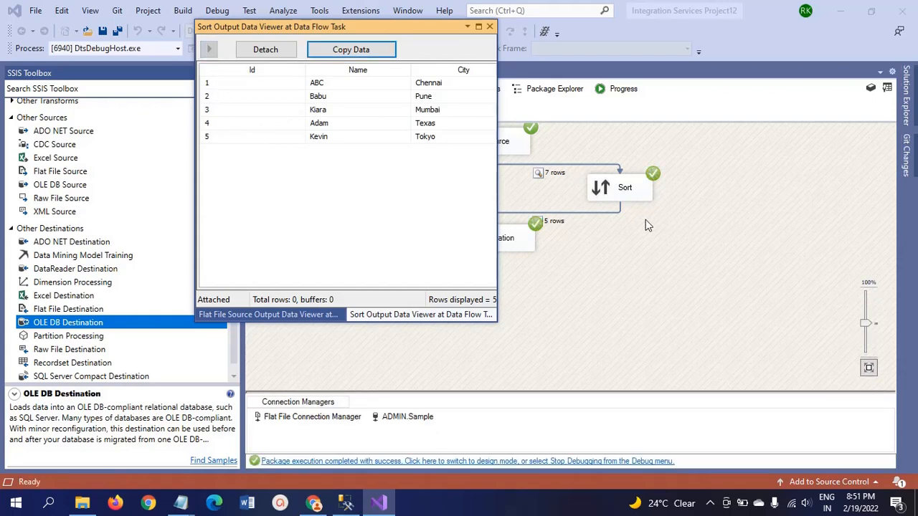
{"action": "left_click", "coordinate": [267, 315]}
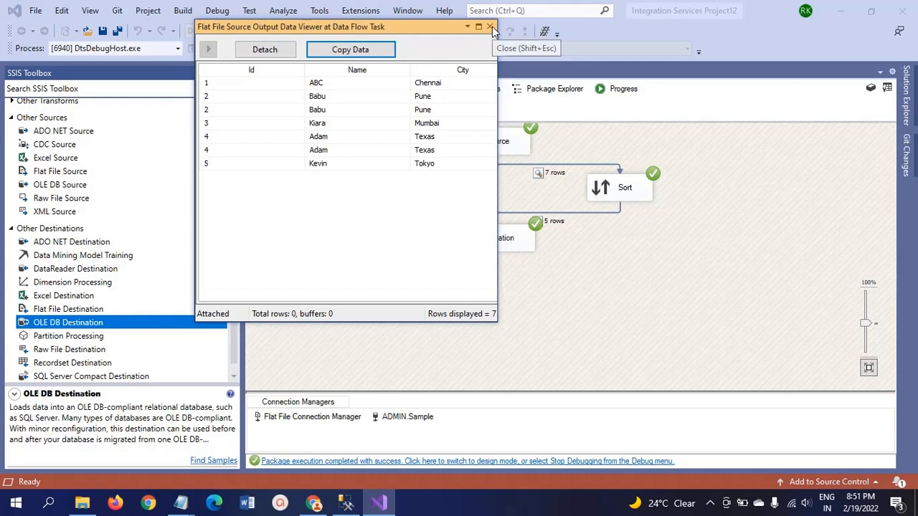
{"action": "left_click", "coordinate": [491, 26]}
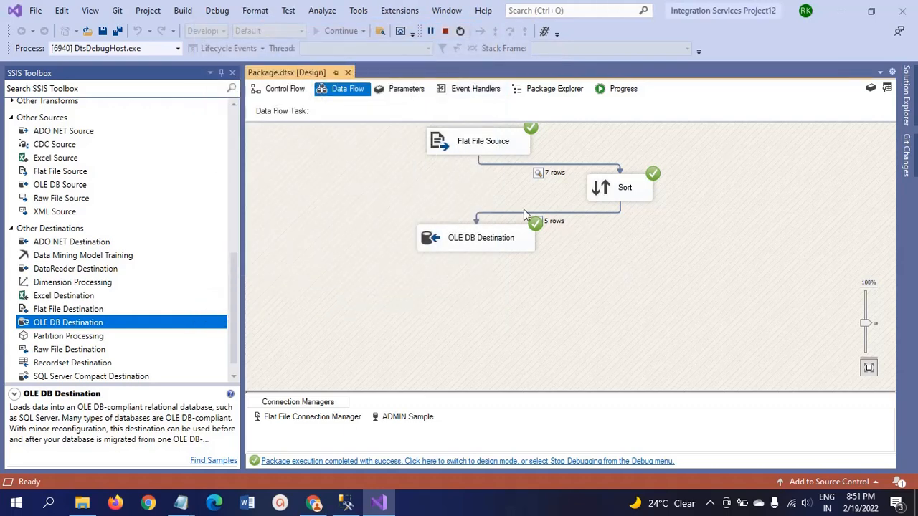
{"action": "mouse_move", "coordinate": [481, 161]}
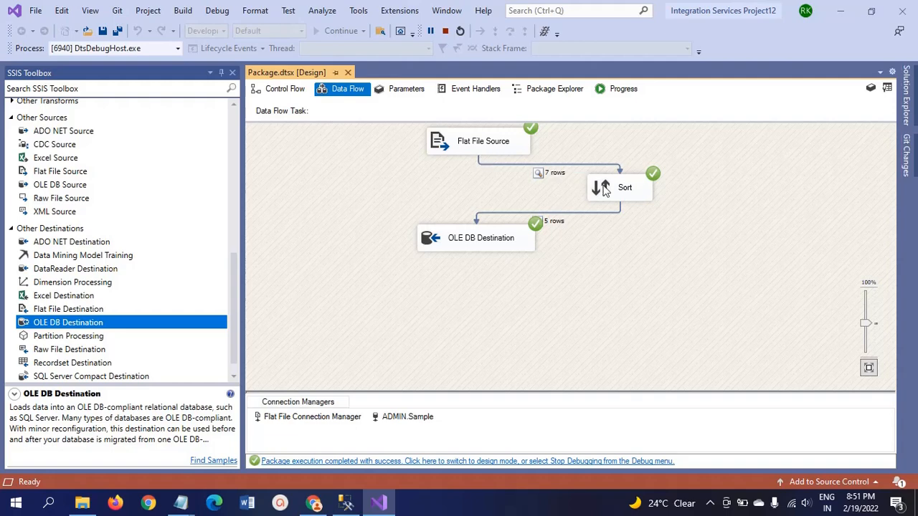
{"action": "mouse_move", "coordinate": [625, 193]}
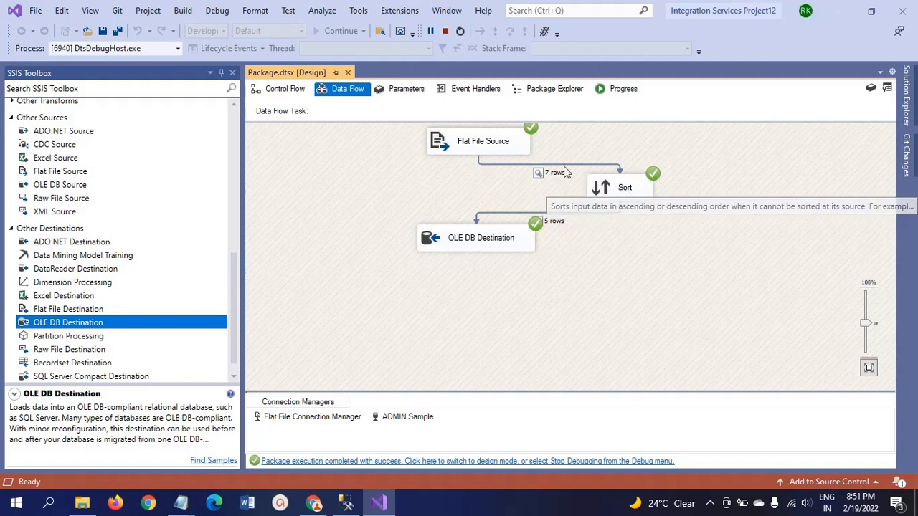
{"action": "mouse_move", "coordinate": [466, 147]}
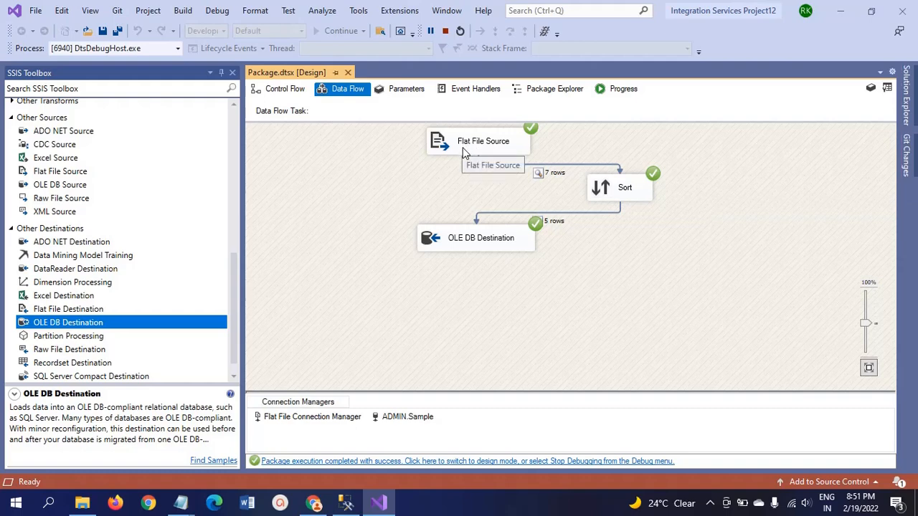
{"action": "mouse_move", "coordinate": [605, 188]}
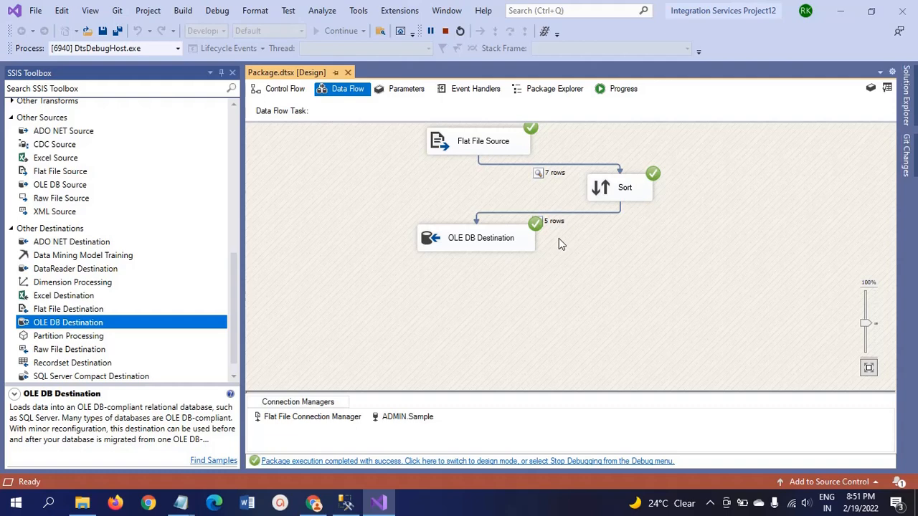
- Stop debugging and rerun select * from Cityinfo_tbl in SSMS, returning five unique rows
{"action": "left_click", "coordinate": [445, 32]}
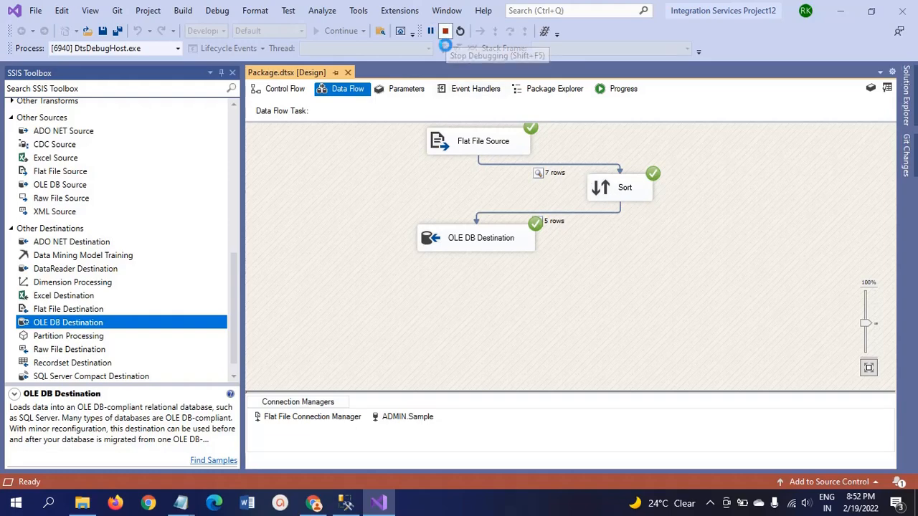
{"action": "left_click", "coordinate": [345, 502]}
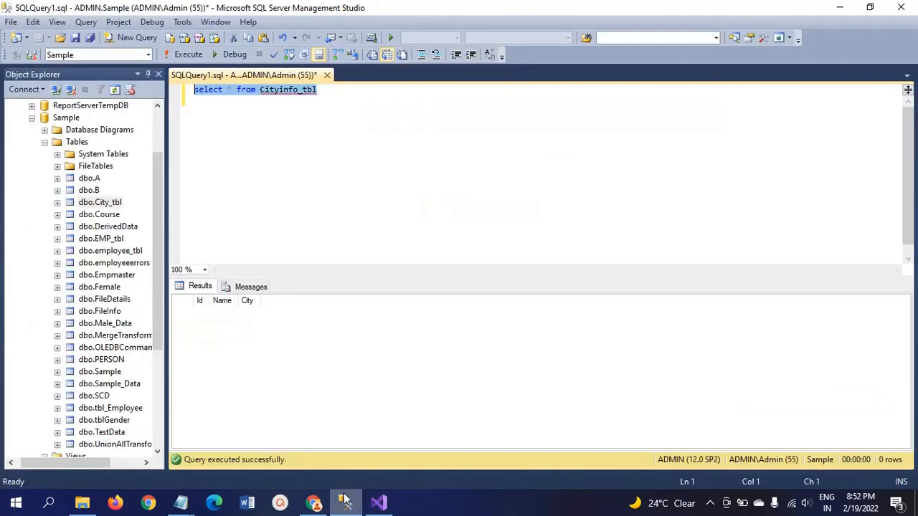
{"action": "left_click", "coordinate": [187, 54]}
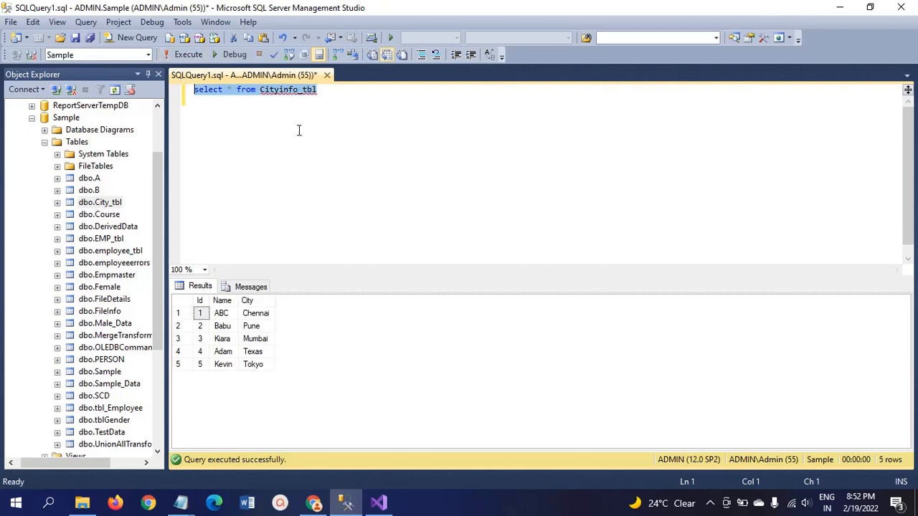